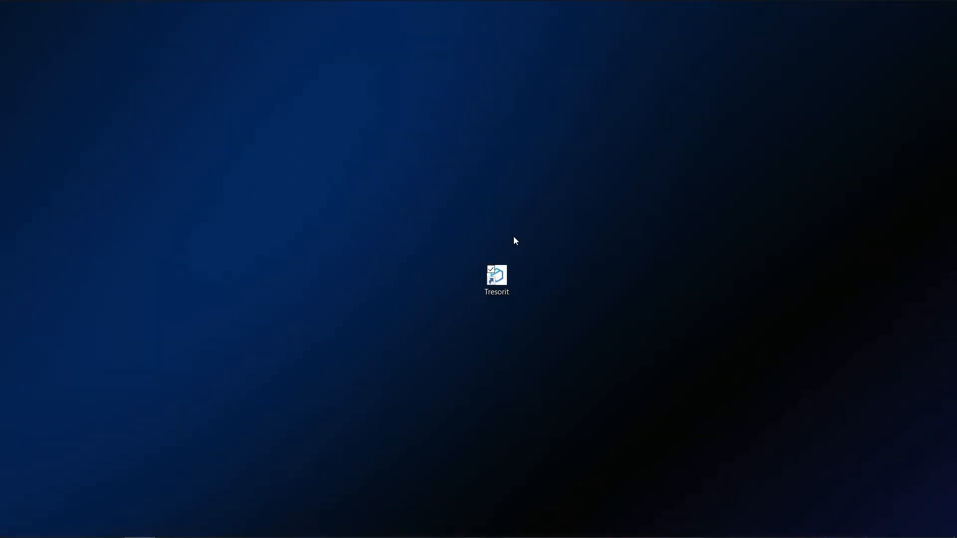
Step: Launch Tresorit from the desktop and sign in with the account email and password
left_click(497, 277)
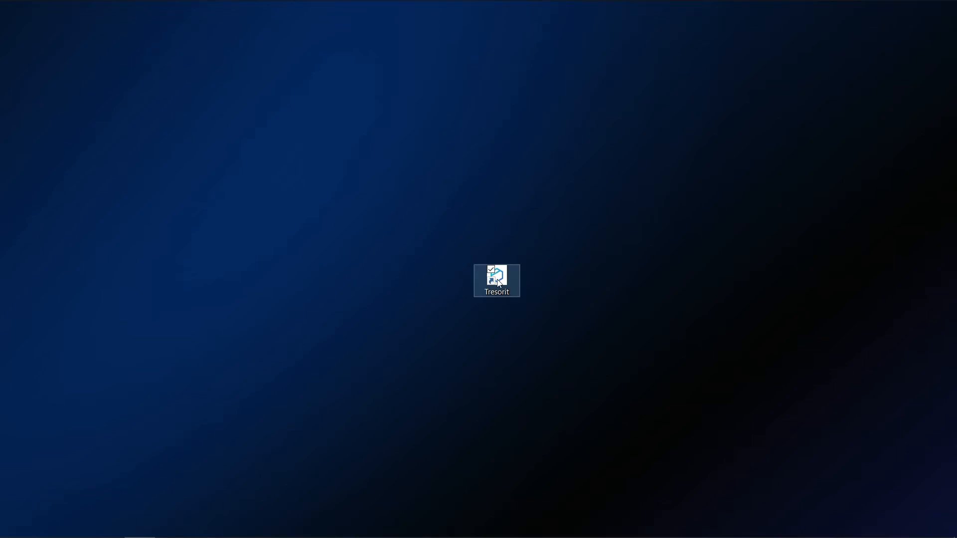
double_click(496, 278)
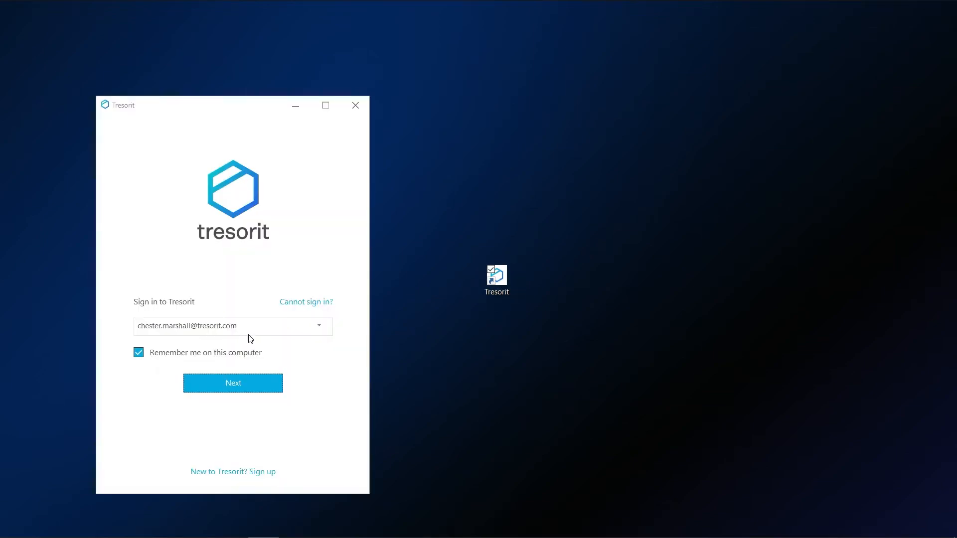
mouse_move(117, 363)
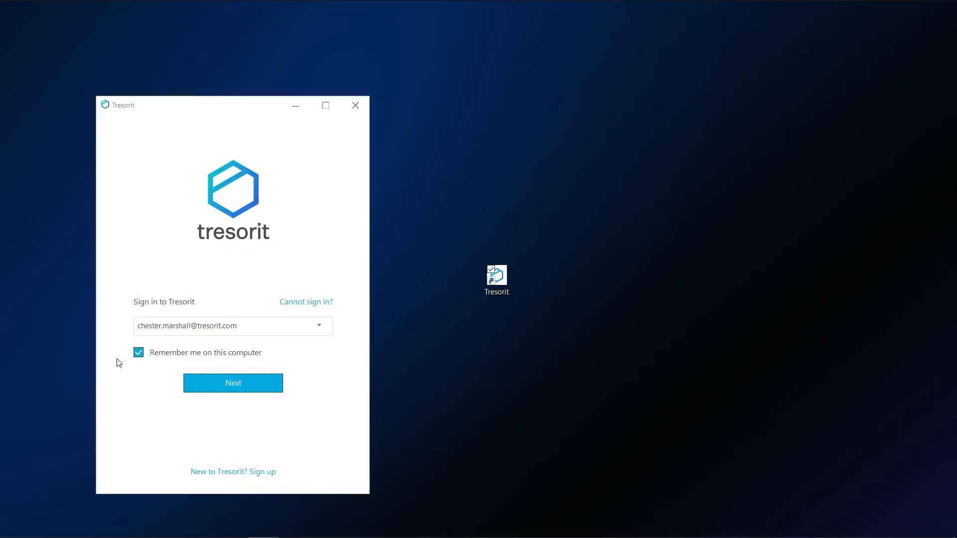
left_click(233, 382)
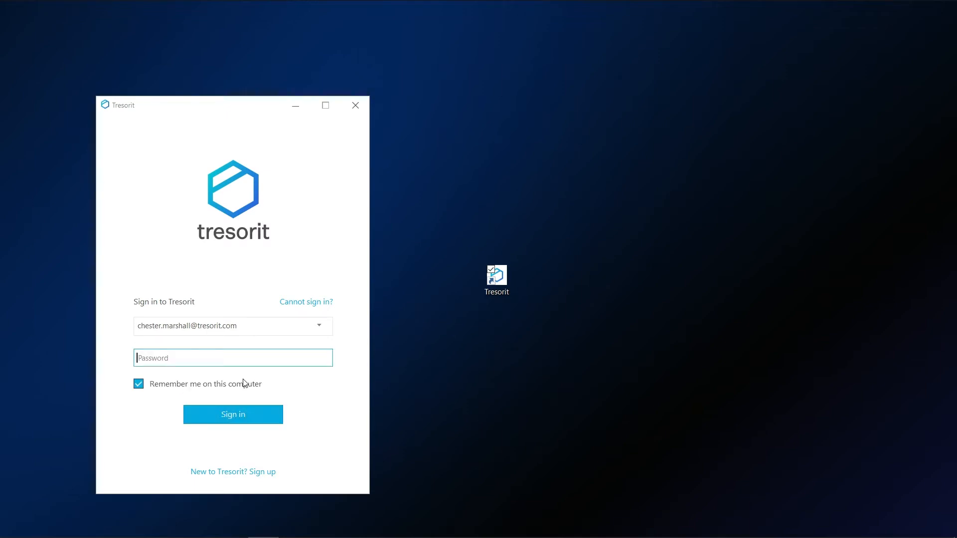
type("password")
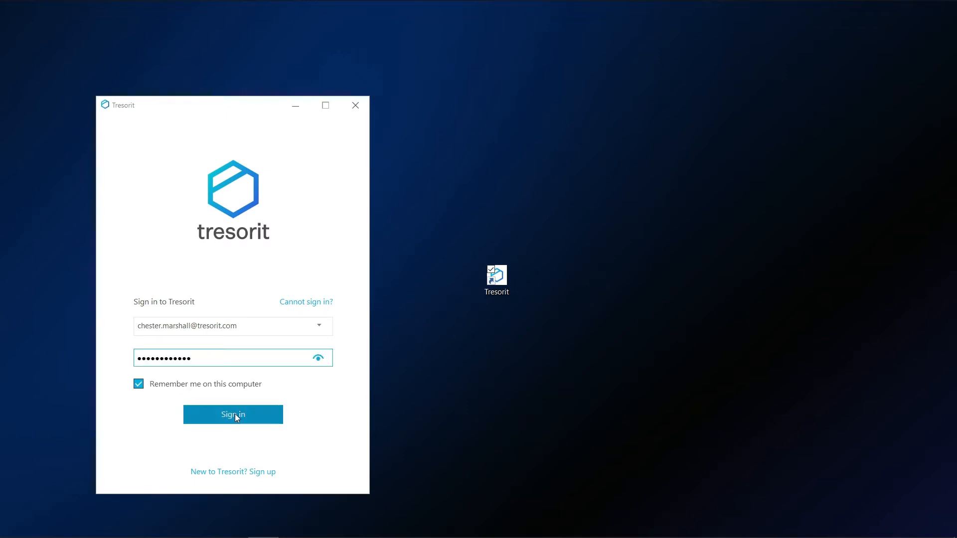
left_click(233, 414)
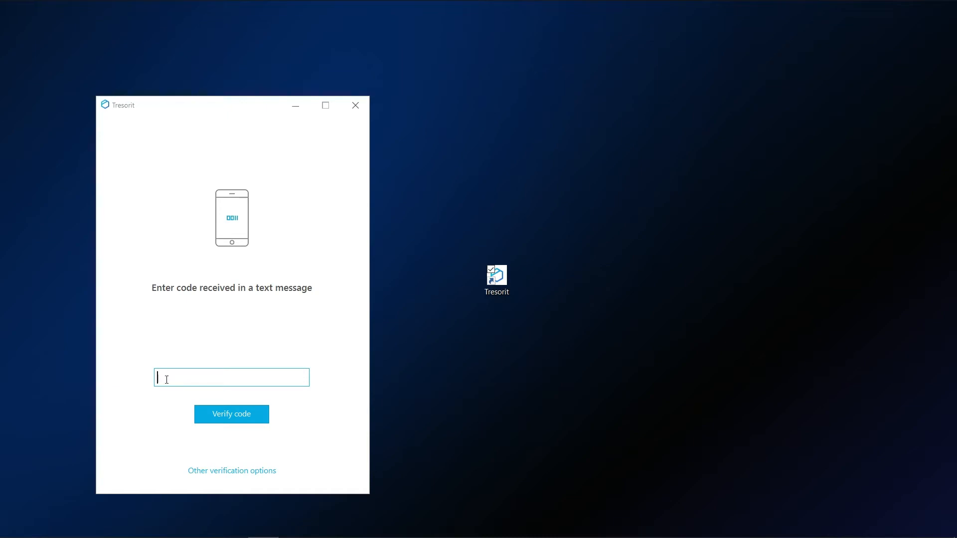
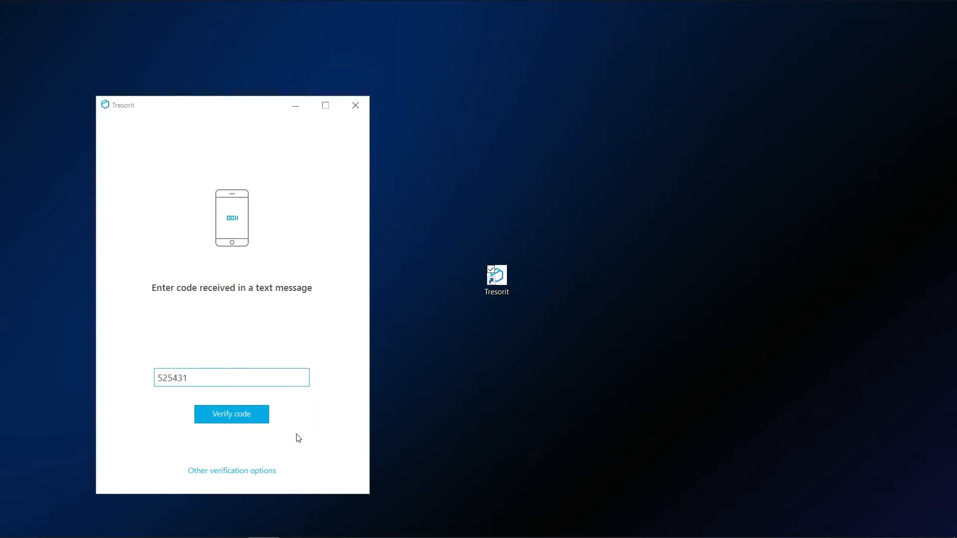
Step: Complete the verification-code step to reach the main list of tresors
mouse_move(260, 448)
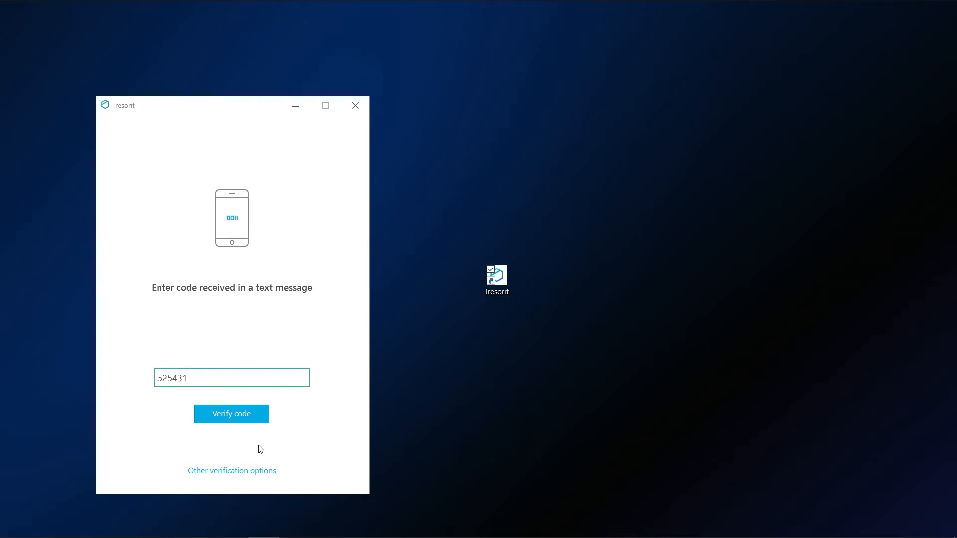
left_click(231, 470)
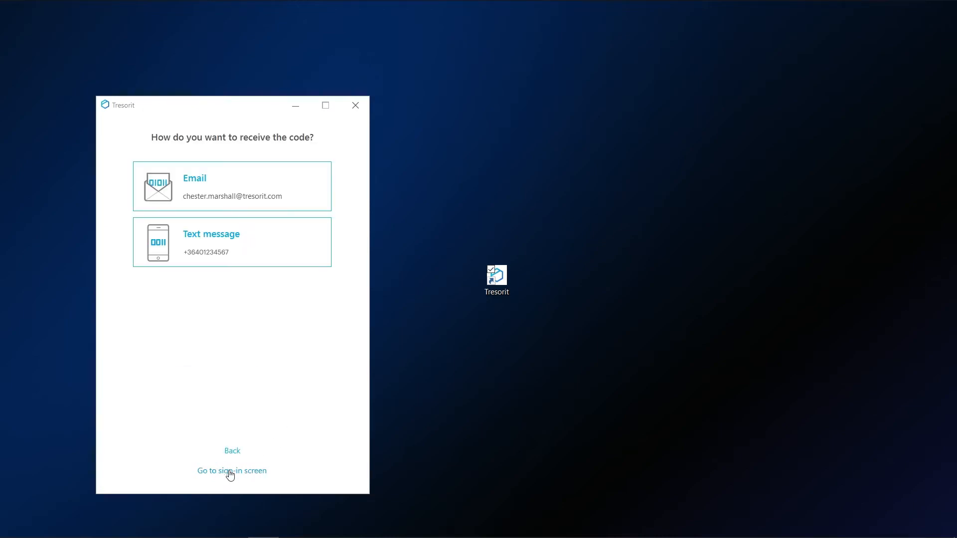
left_click(231, 470)
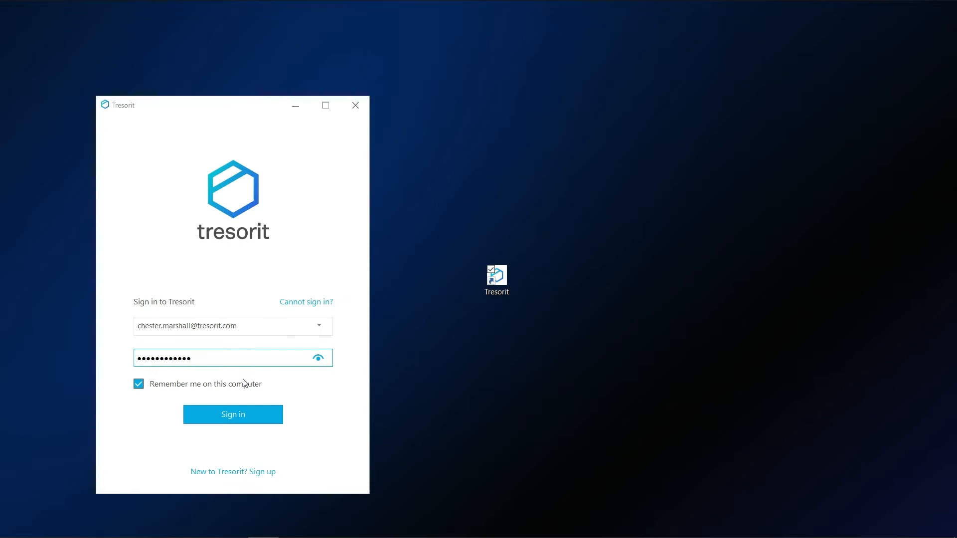
left_click(233, 414)
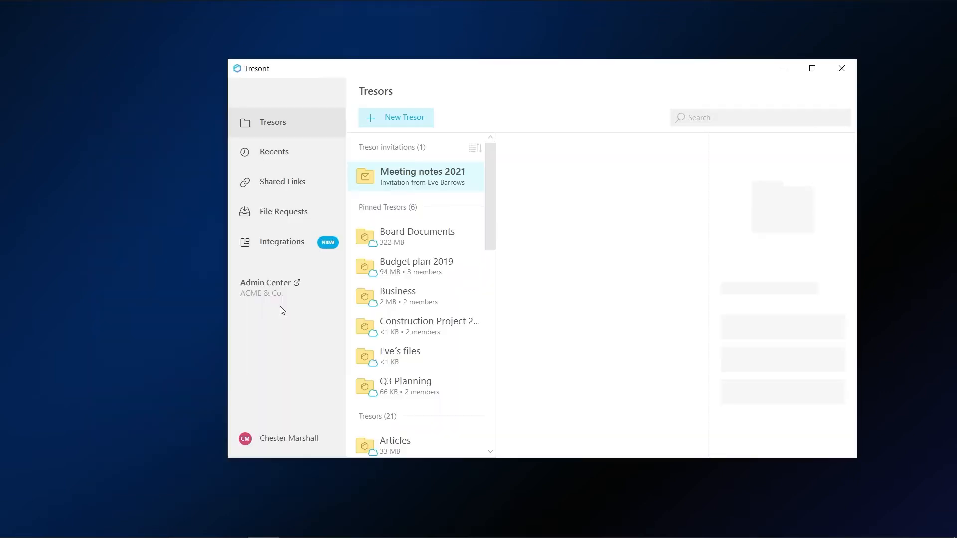
mouse_move(470, 116)
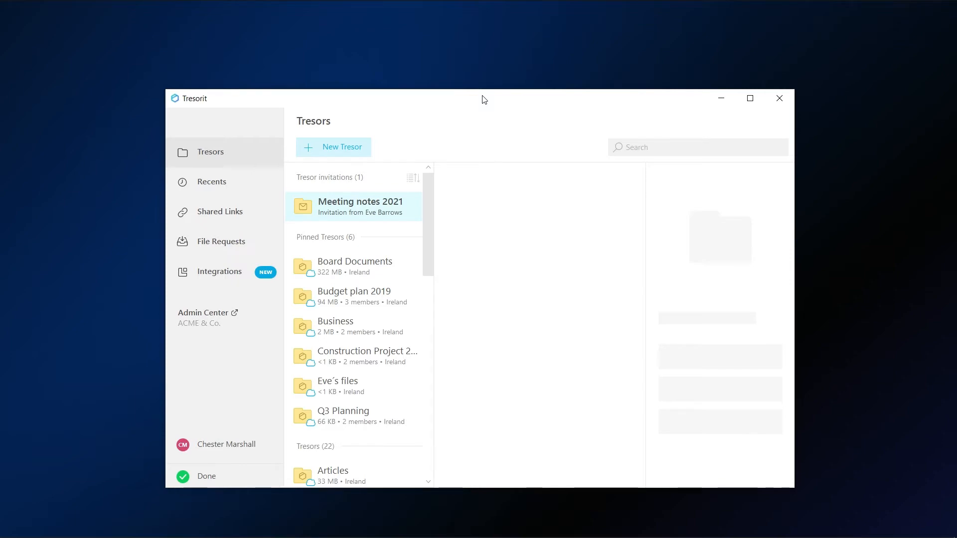
mouse_move(327, 151)
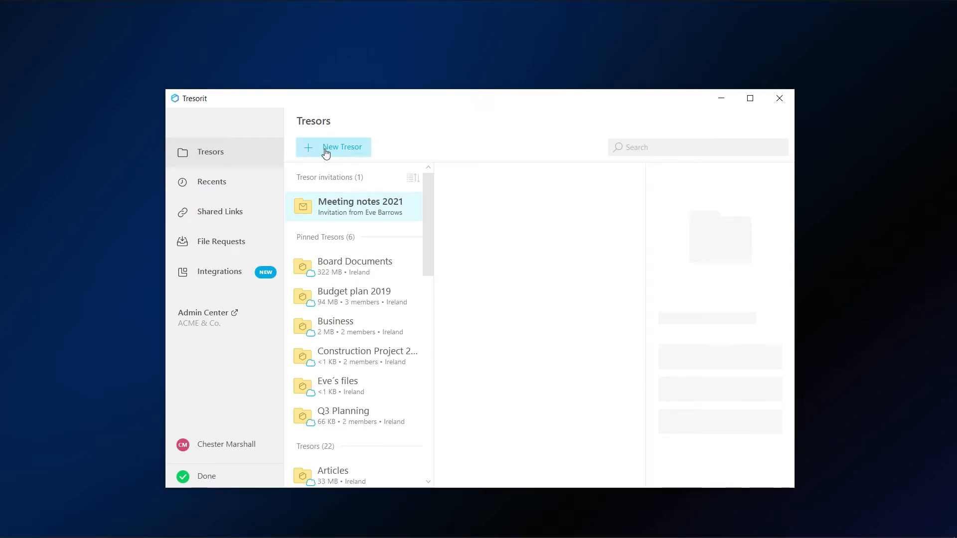
Step: Create a new tresor from the desktop folder Financial Audit 2021
left_click(333, 148)
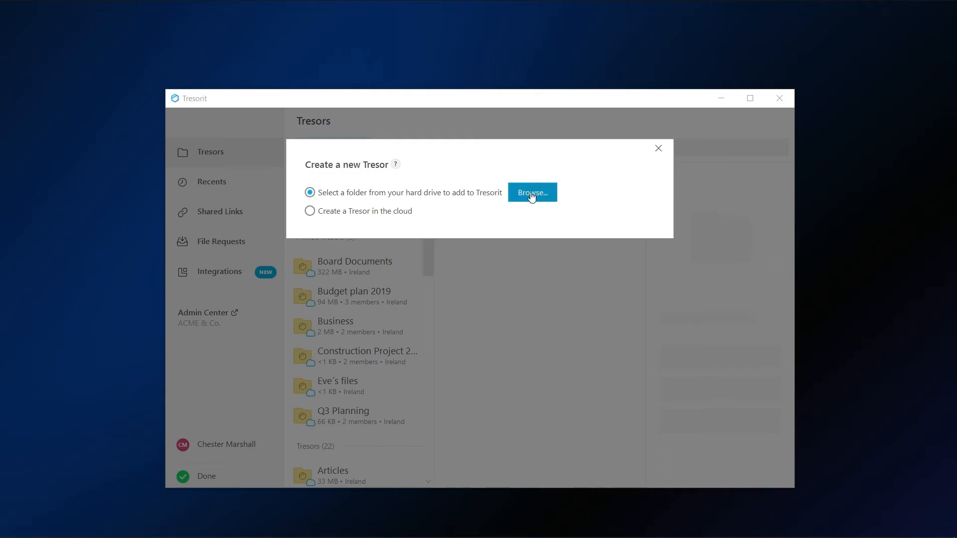
left_click(532, 192)
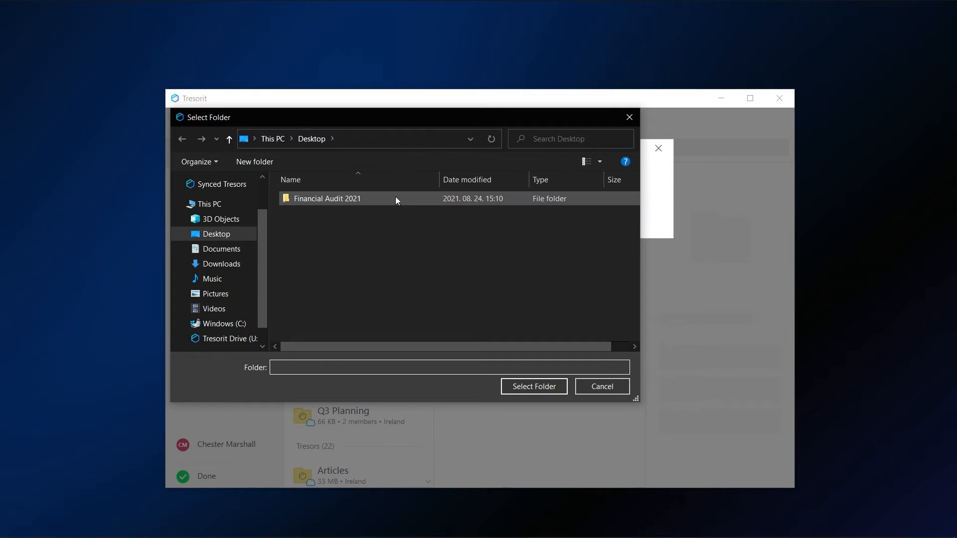
left_click(327, 199)
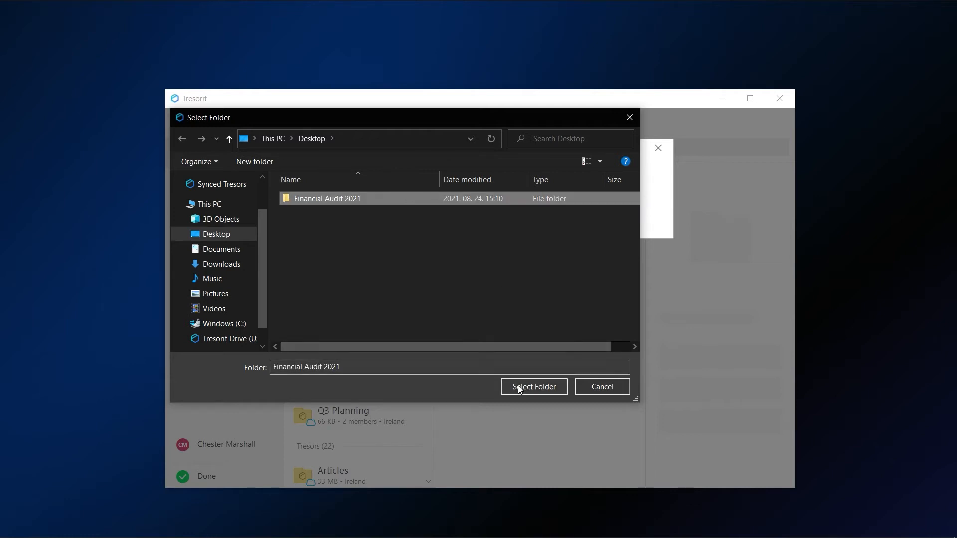
left_click(533, 387)
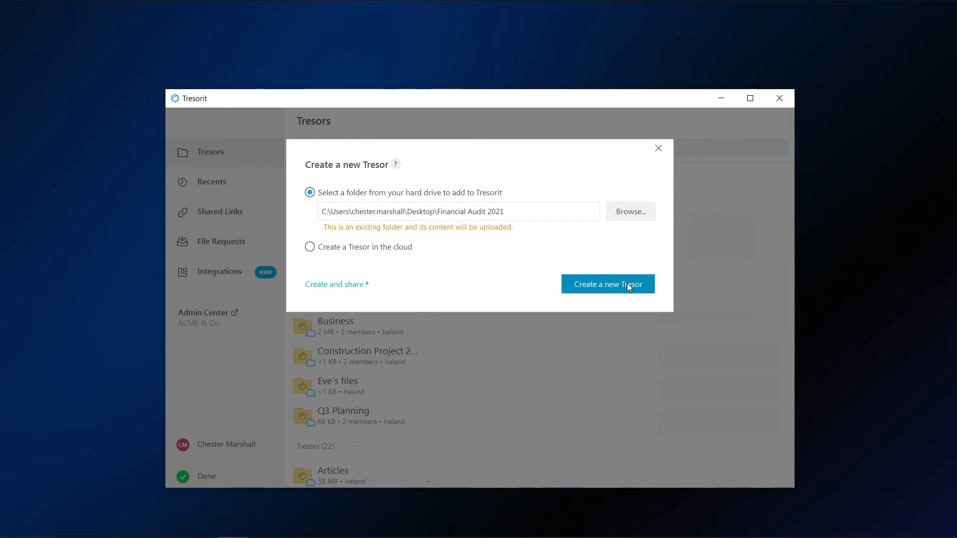
left_click(608, 284)
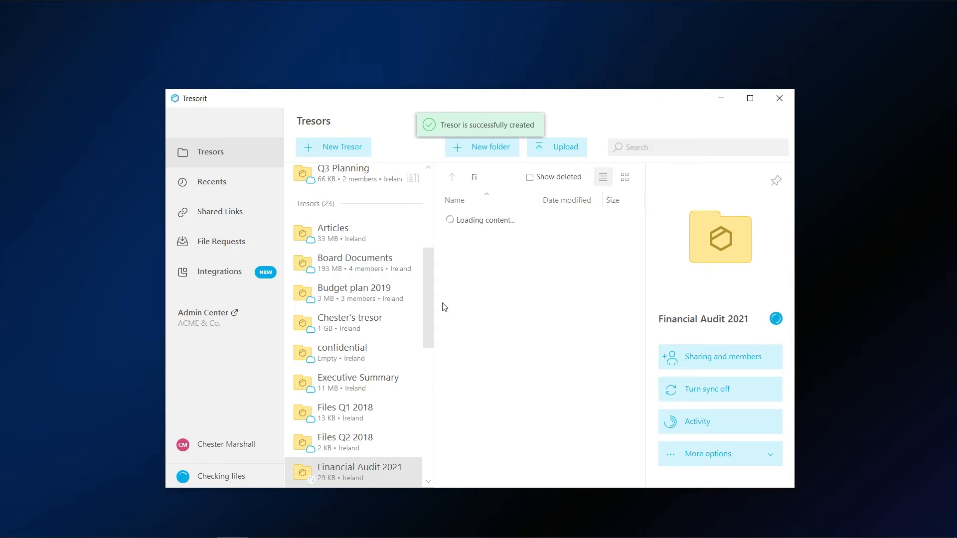
Step: Pin the Financial Audit 2021 tresor so it syncs among the pinned tresors
scroll("down", 3)
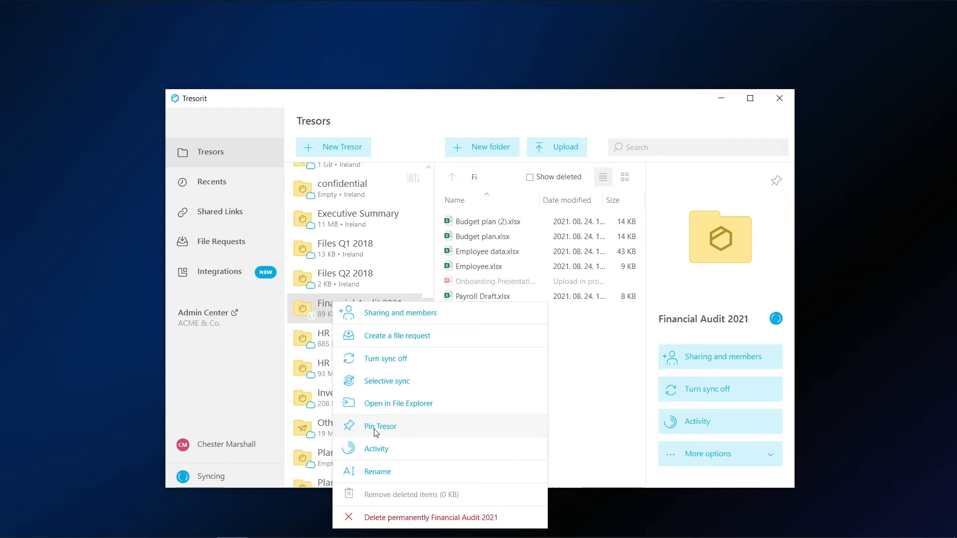
left_click(381, 426)
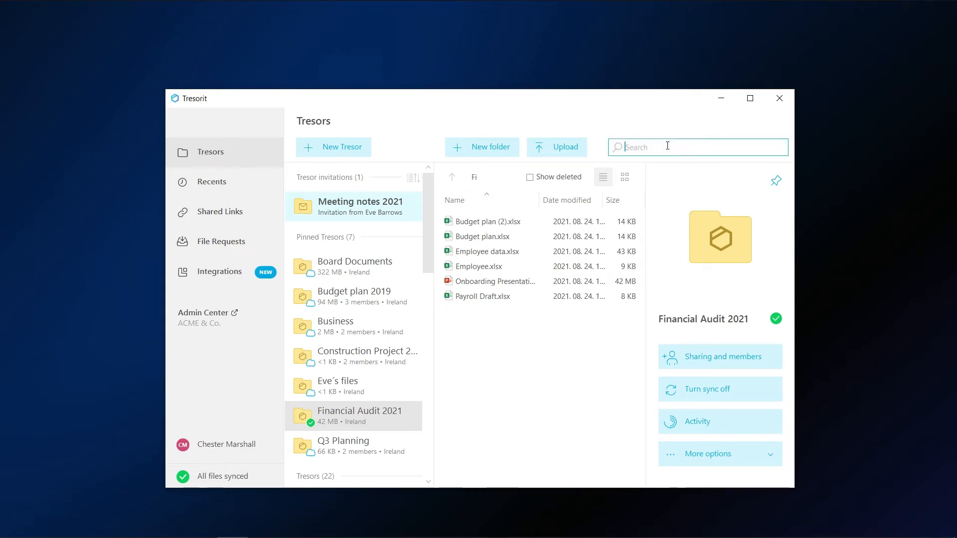
type("bud")
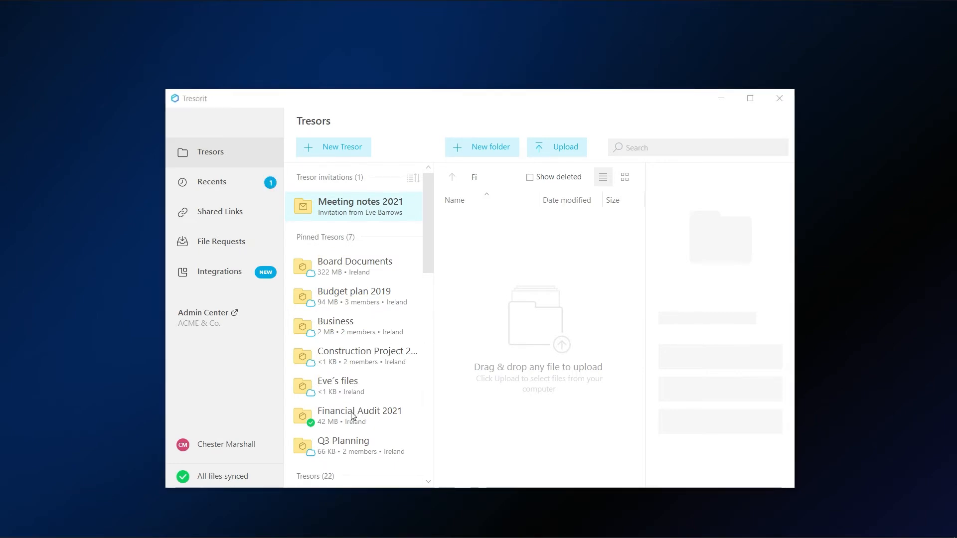
left_click(359, 415)
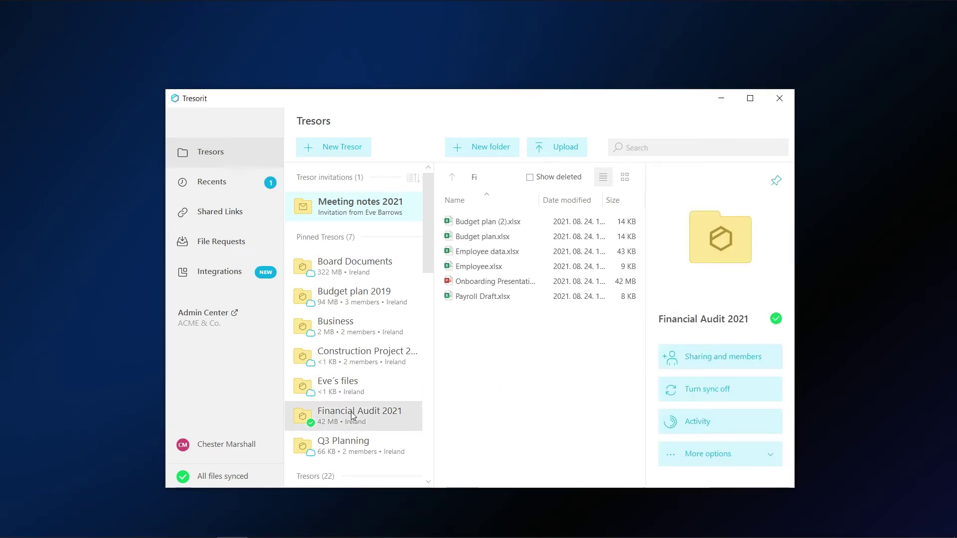
mouse_move(699, 361)
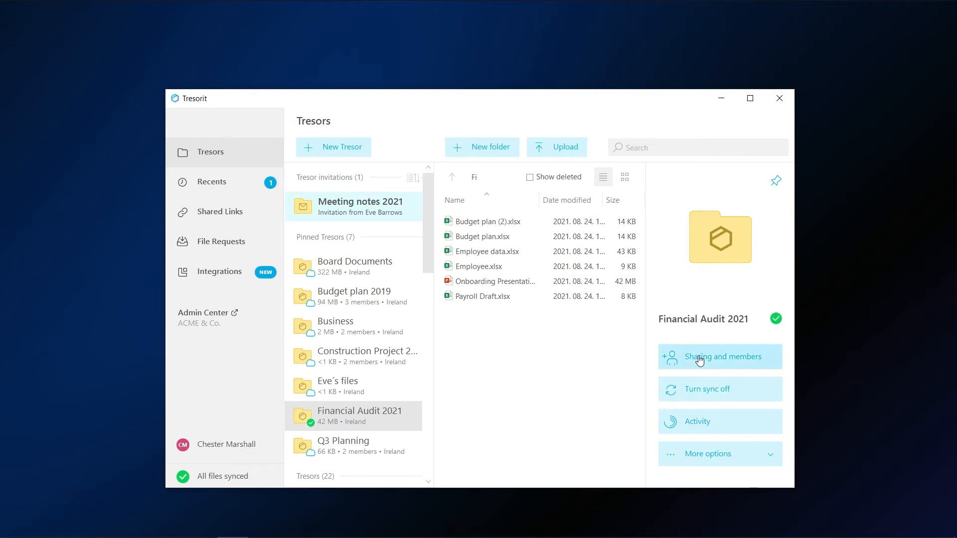
left_click(719, 357)
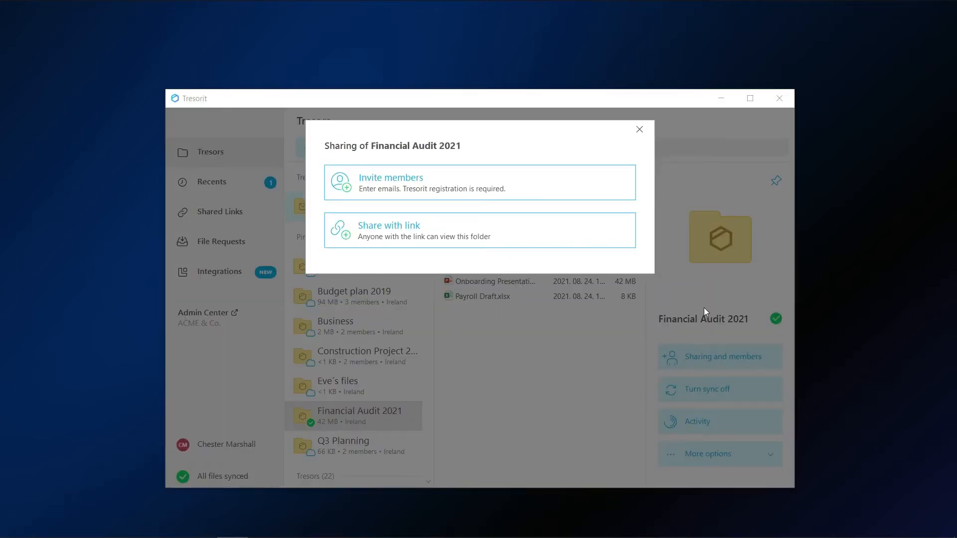
mouse_move(430, 191)
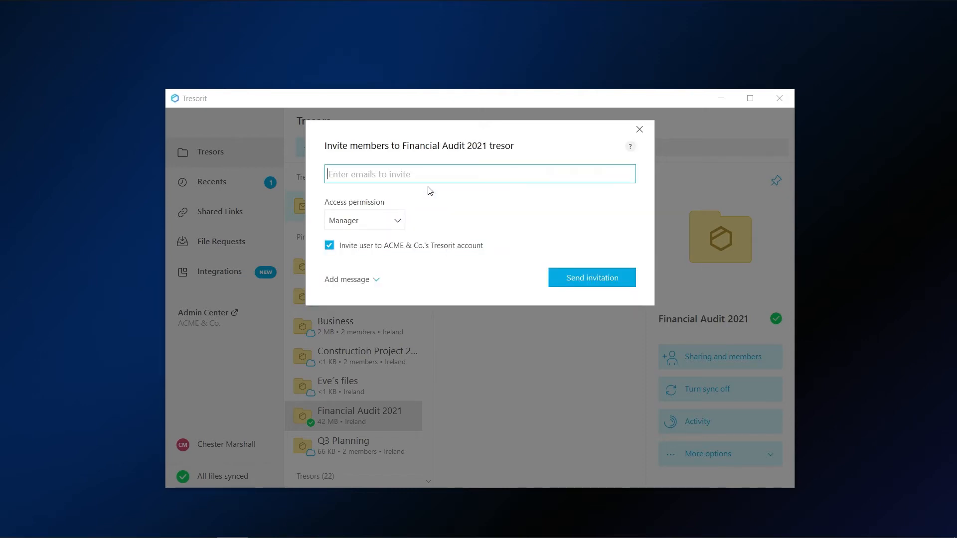
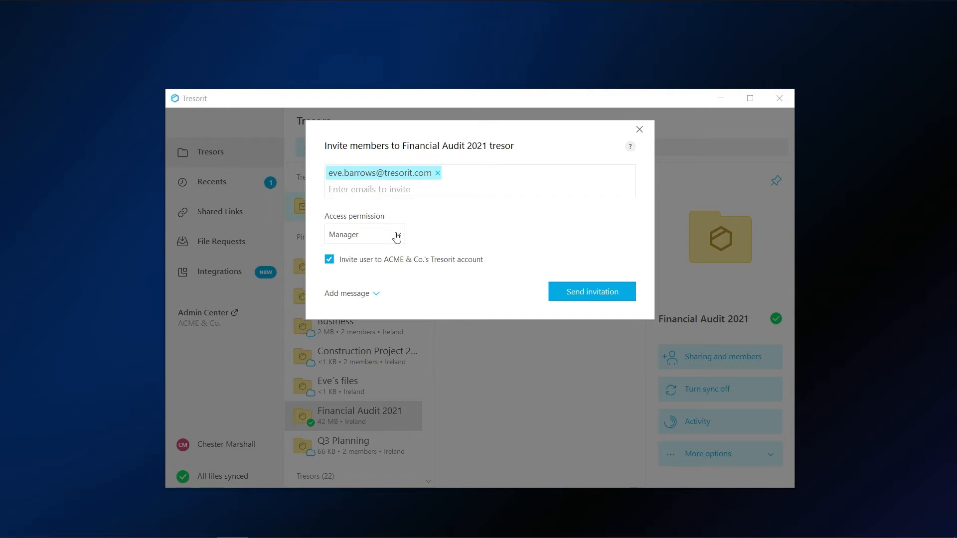
left_click(365, 234)
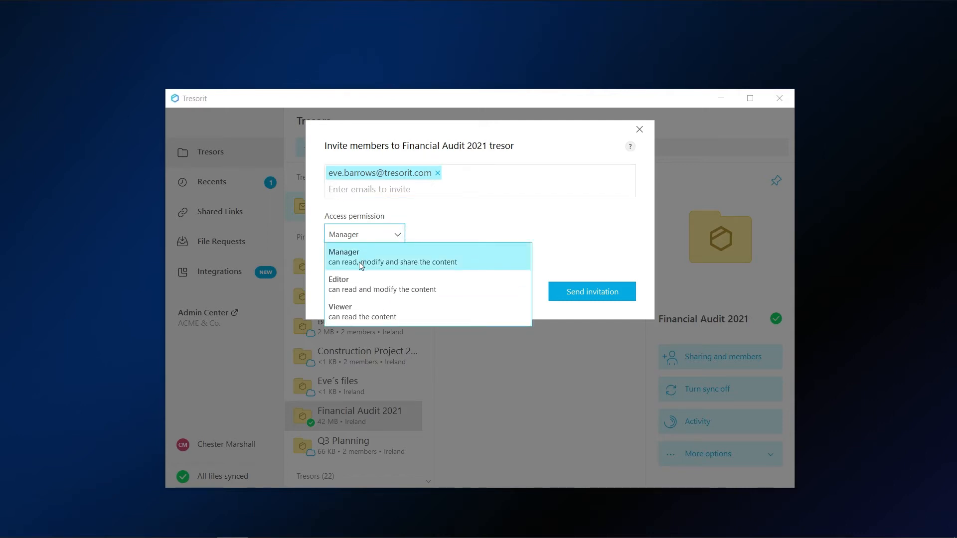
mouse_move(357, 310)
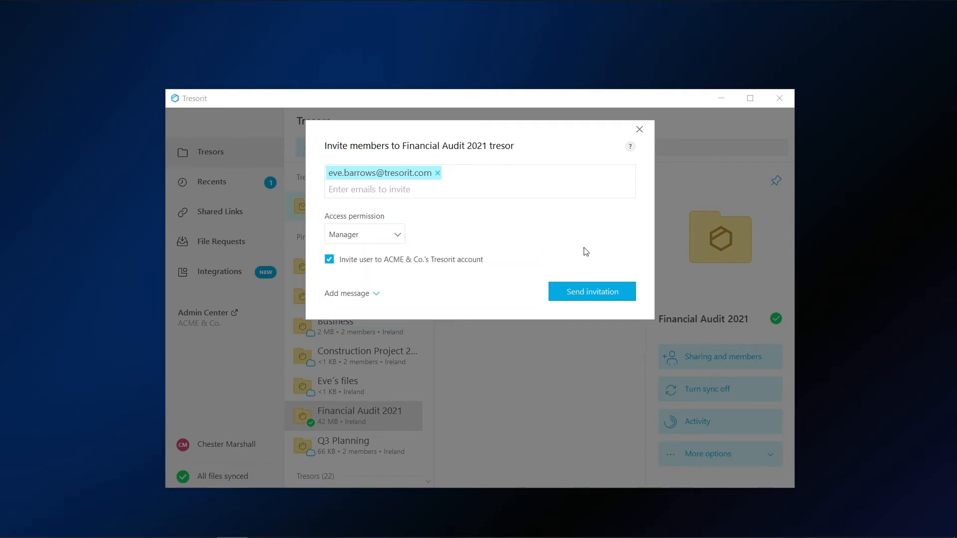
left_click(592, 291)
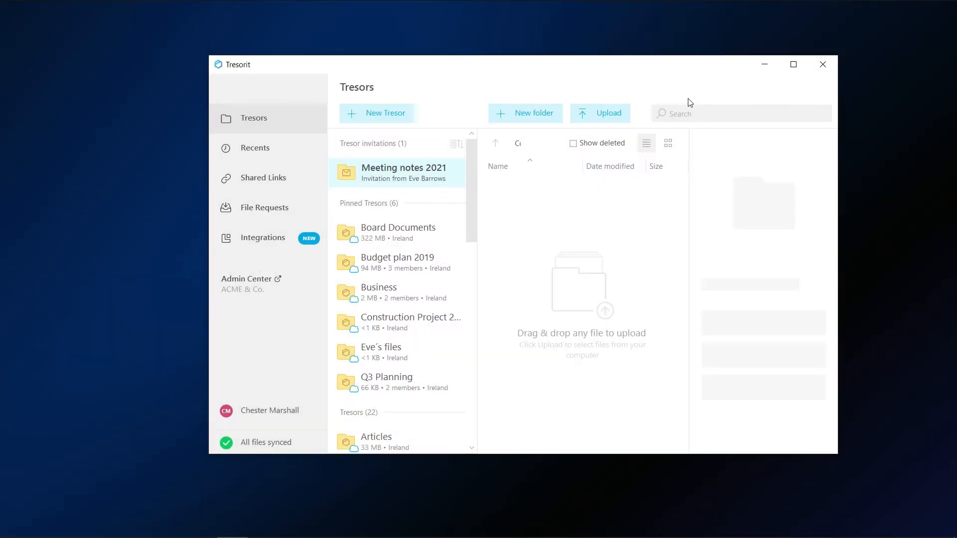
mouse_move(233, 151)
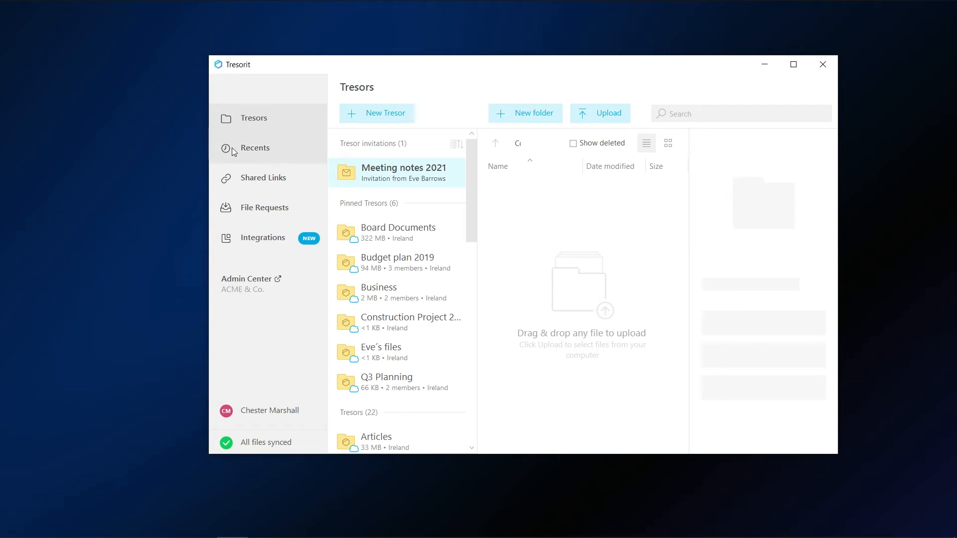
Step: View the Recents activity feed and check the All Tresors filter without changing it
left_click(255, 148)
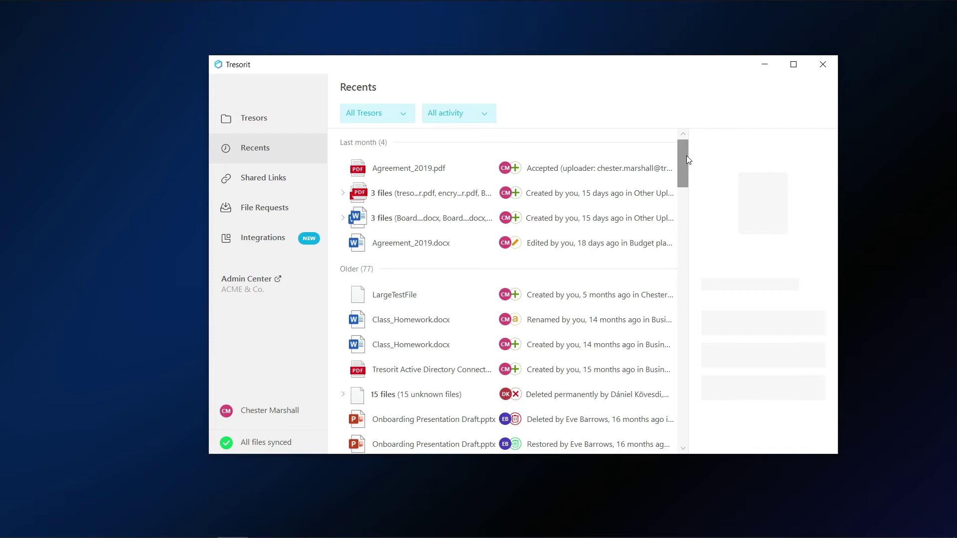
scroll("down", 3)
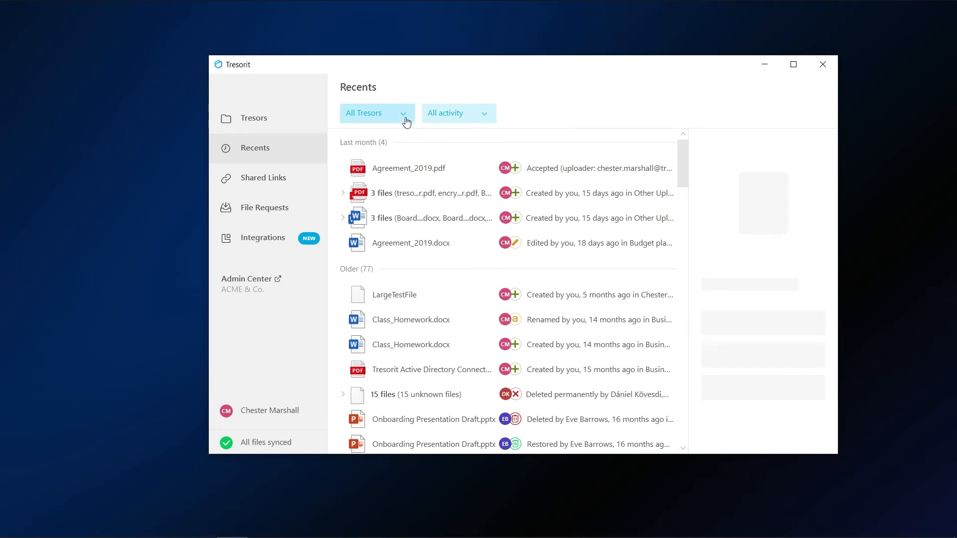
left_click(377, 113)
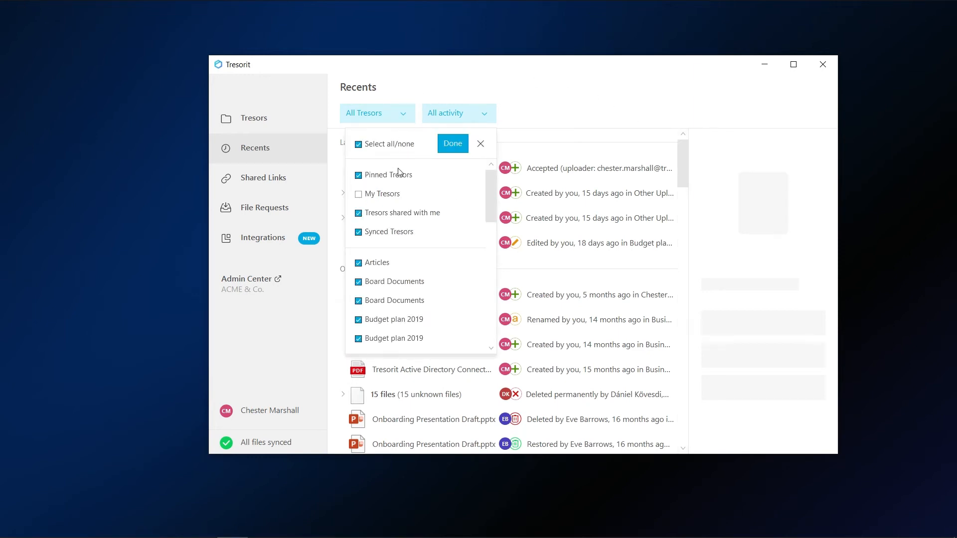
mouse_move(488, 116)
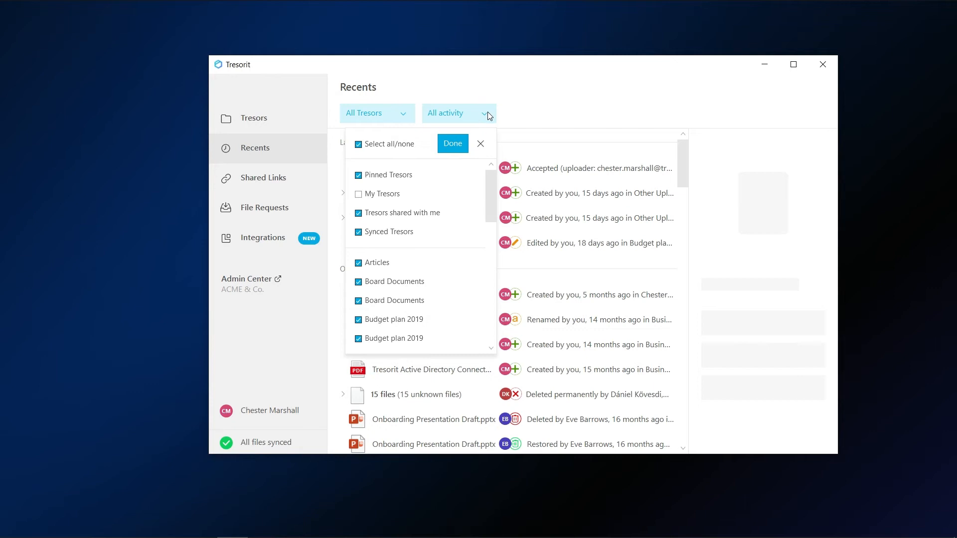
left_click(459, 113)
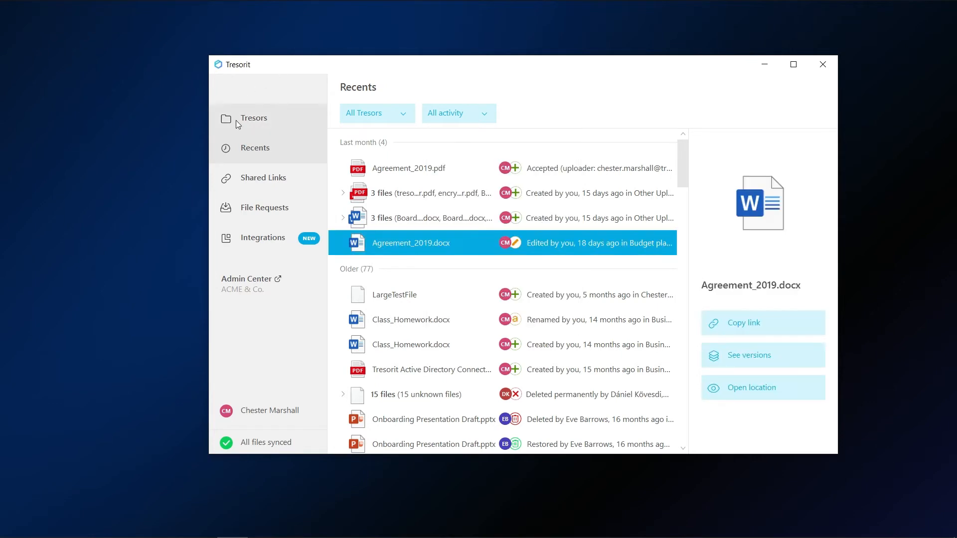
Step: Review the single-version history of Budget plan (2).xlsx in Financial Audit 2021 and close it
left_click(253, 118)
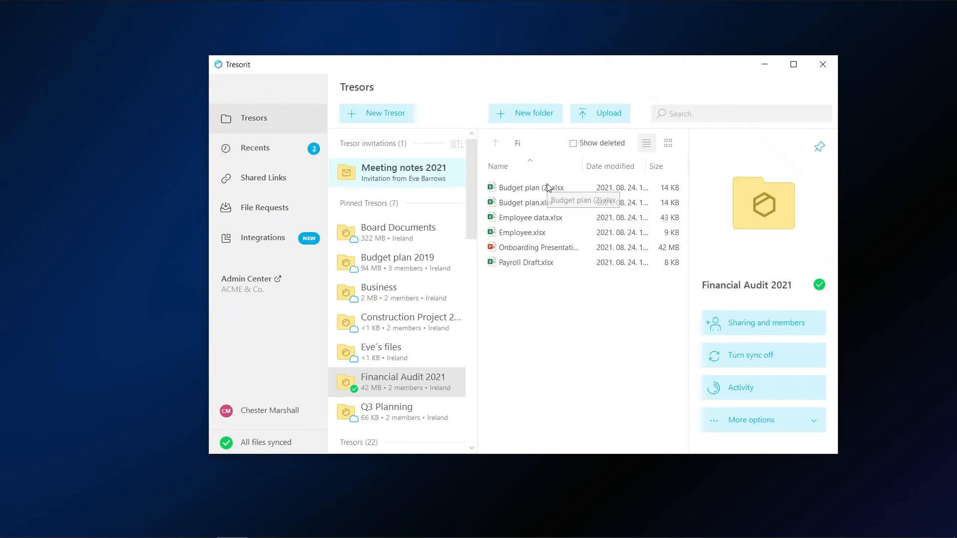
left_click(532, 188)
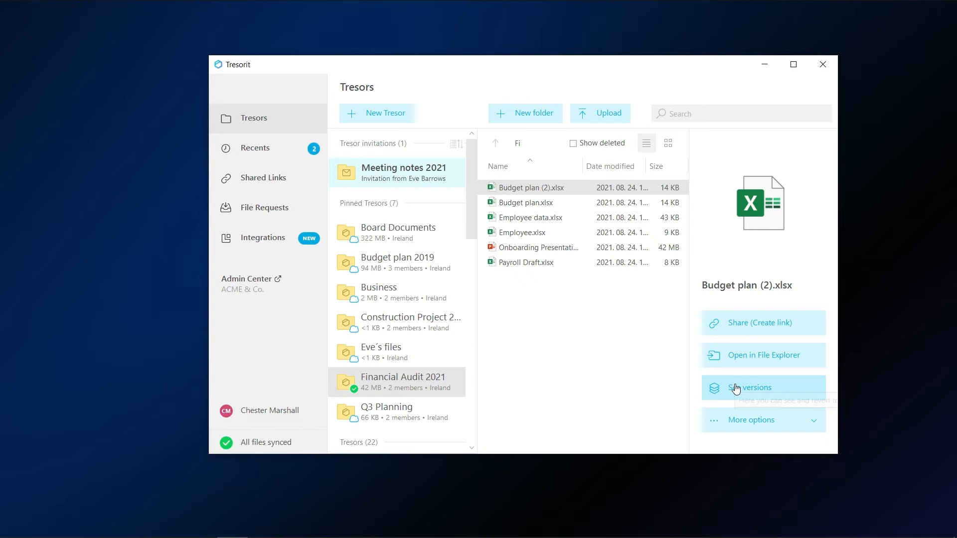
left_click(764, 387)
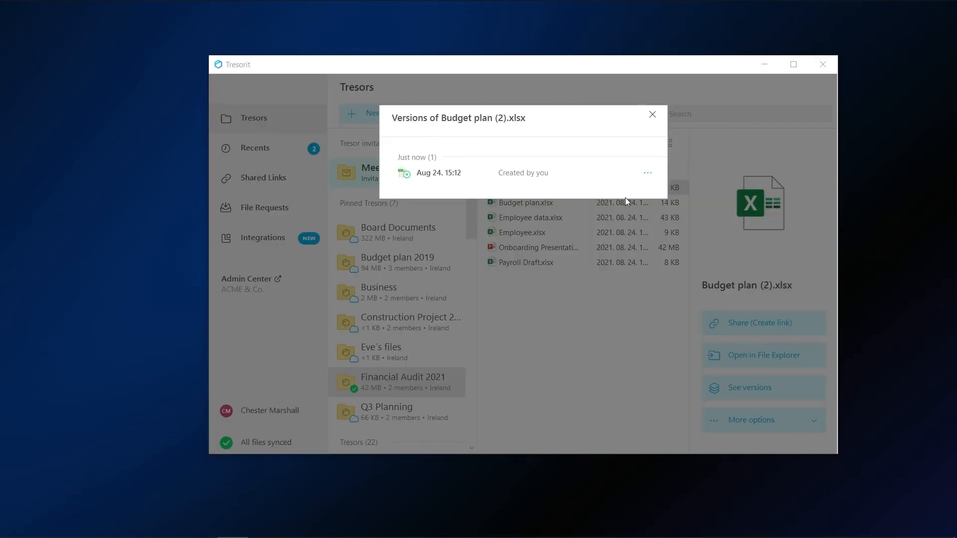
left_click(648, 174)
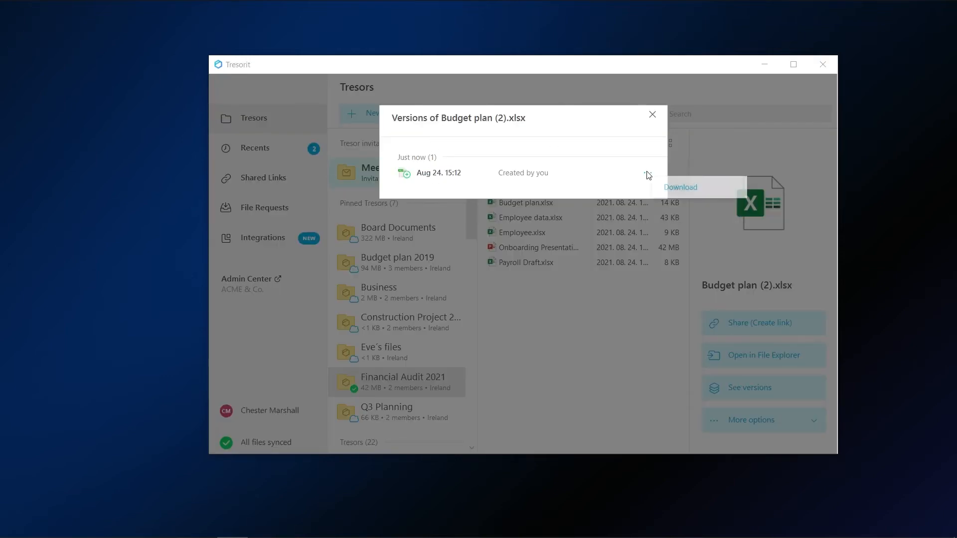
left_click(652, 114)
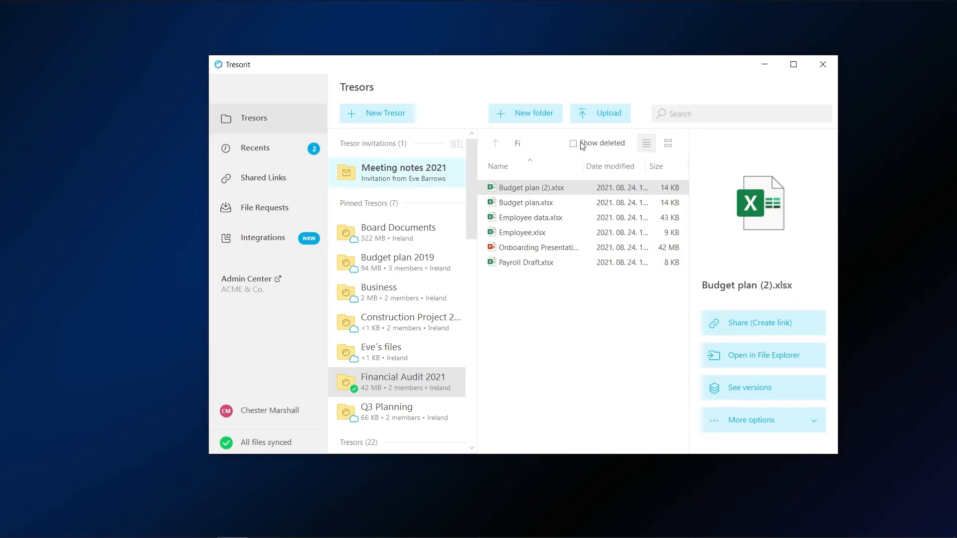
Step: Show deleted files and restore Planning.docx to the Financial Audit 2021 tresor
left_click(573, 144)
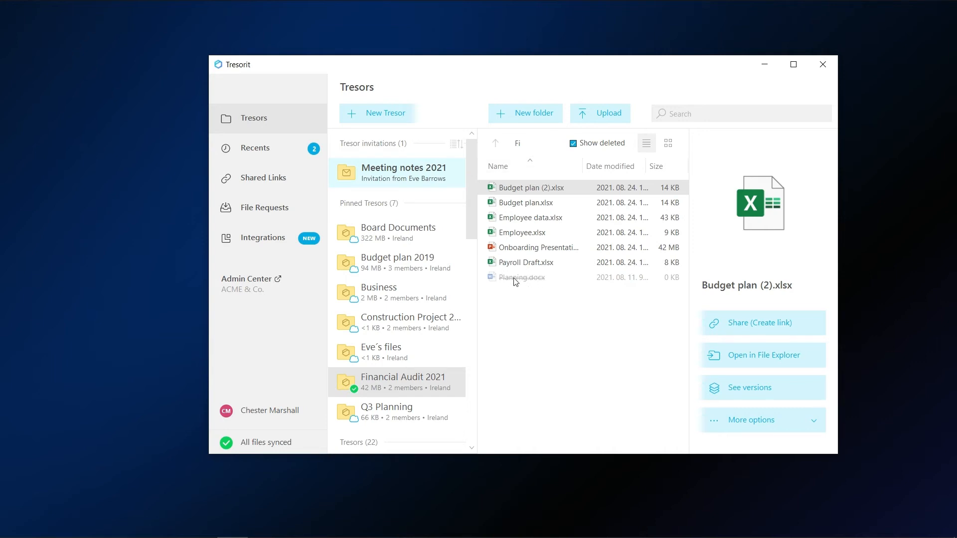
left_click(522, 278)
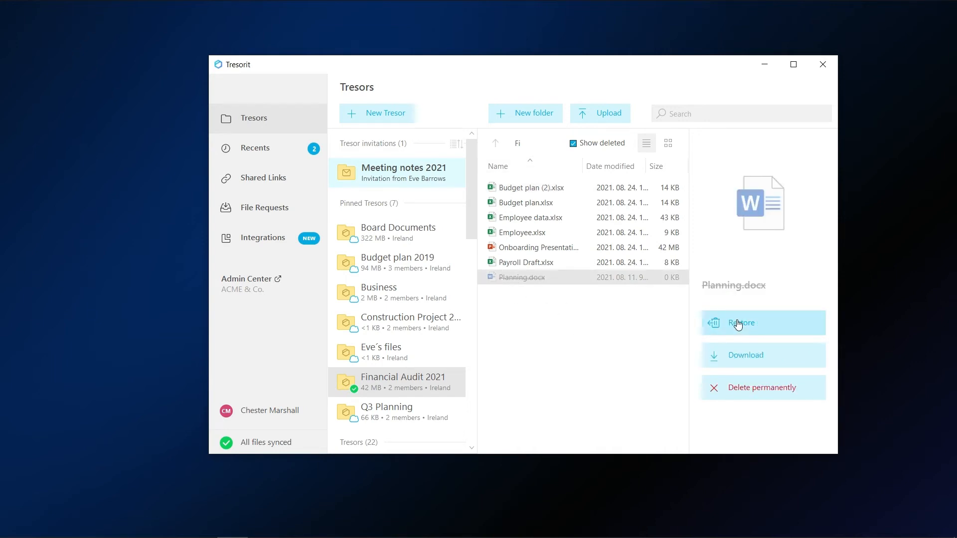
left_click(740, 323)
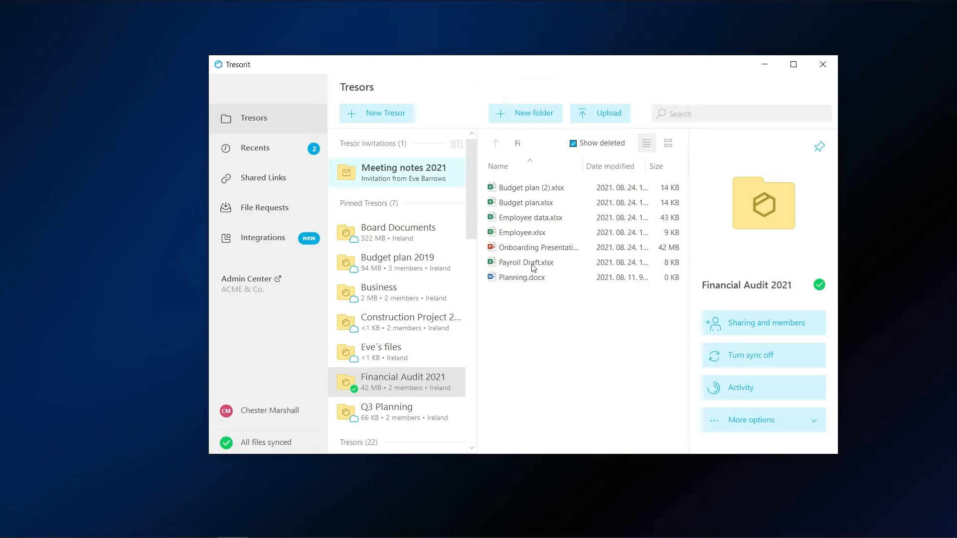
double_click(526, 262)
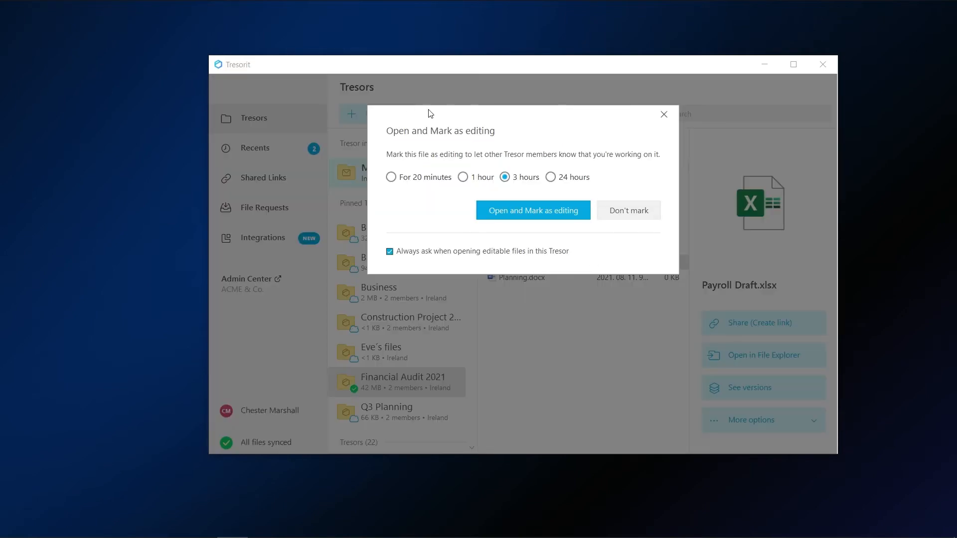
mouse_move(380, 169)
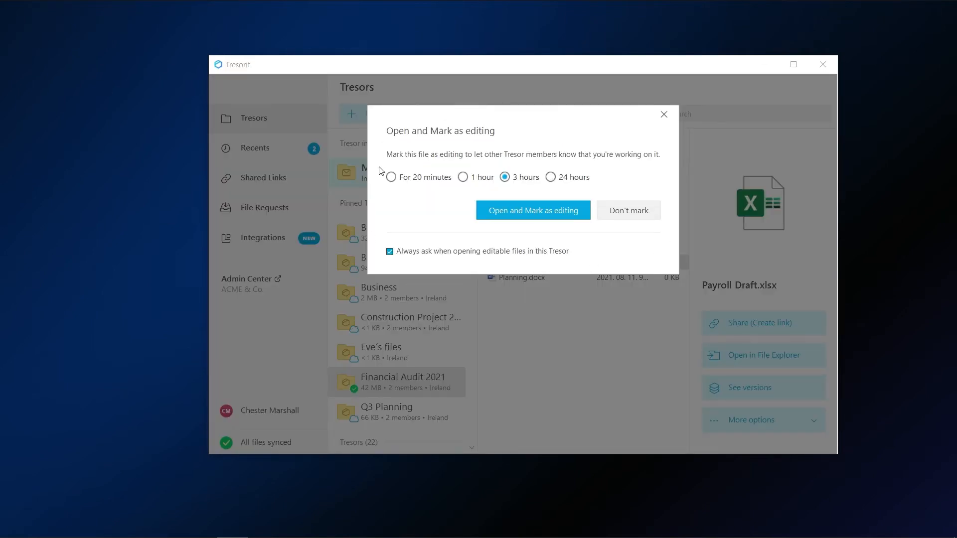
left_click(391, 177)
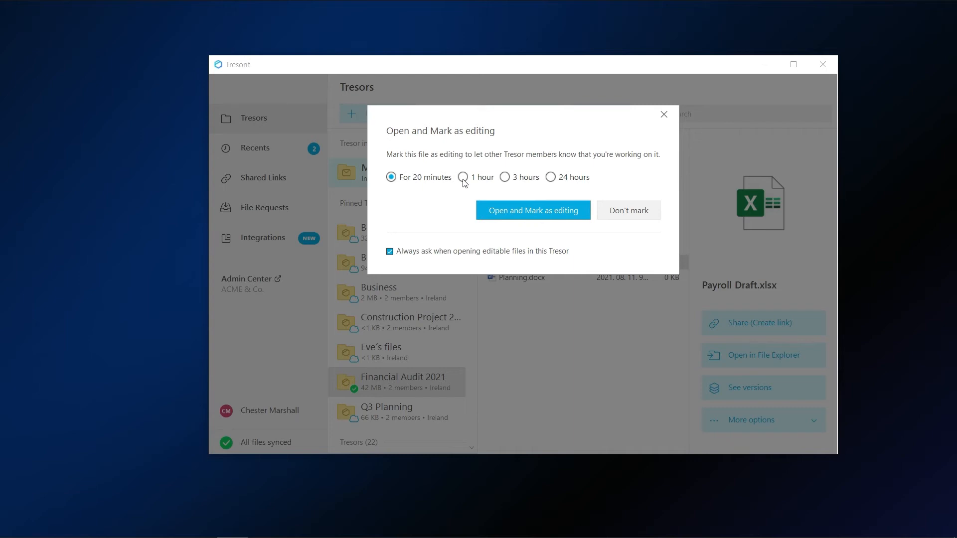
left_click(463, 178)
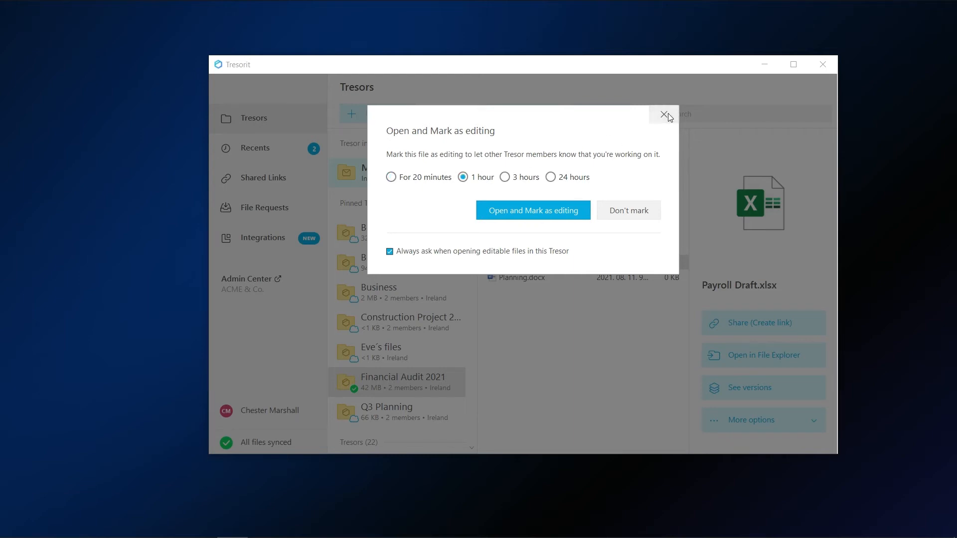
left_click(664, 113)
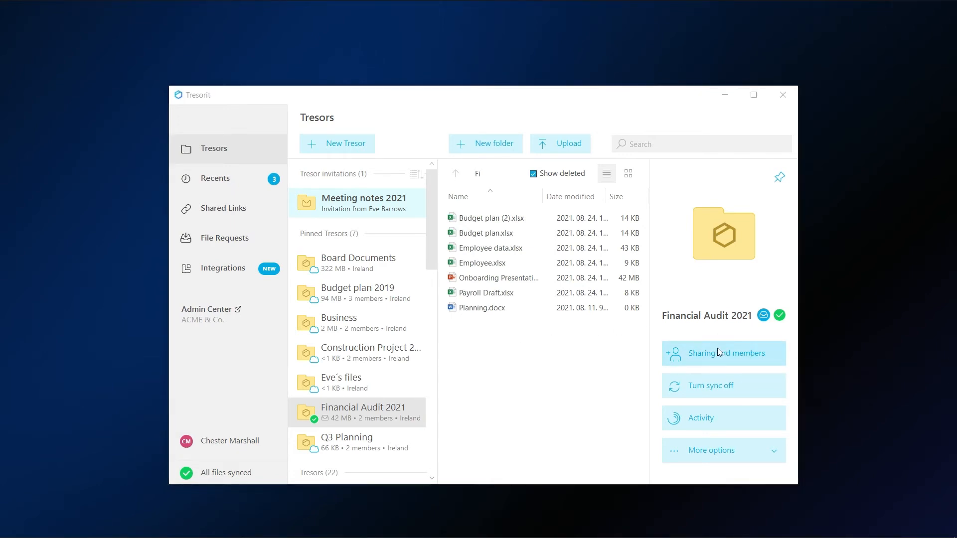
Step: Create a share link for Financial Audit 2021 and bring up its link settings
left_click(724, 353)
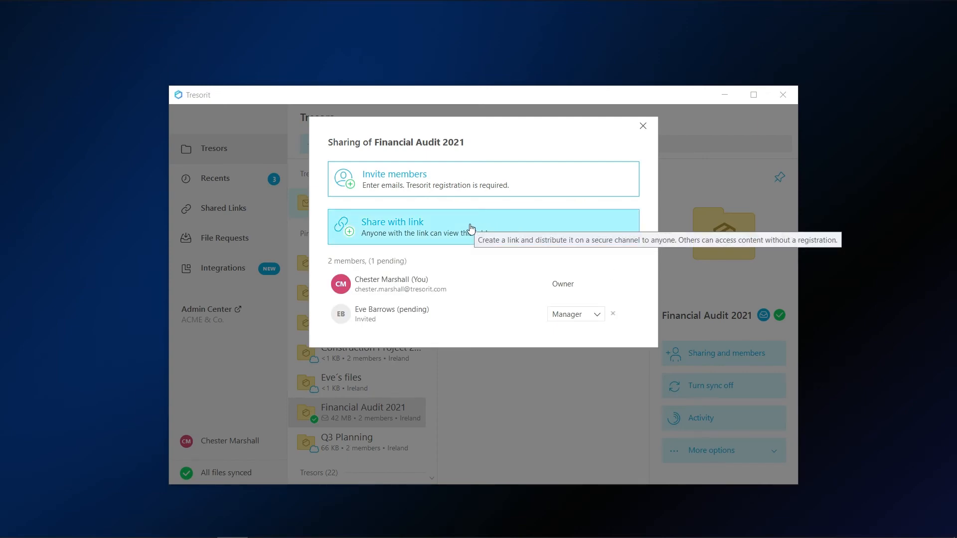
left_click(393, 227)
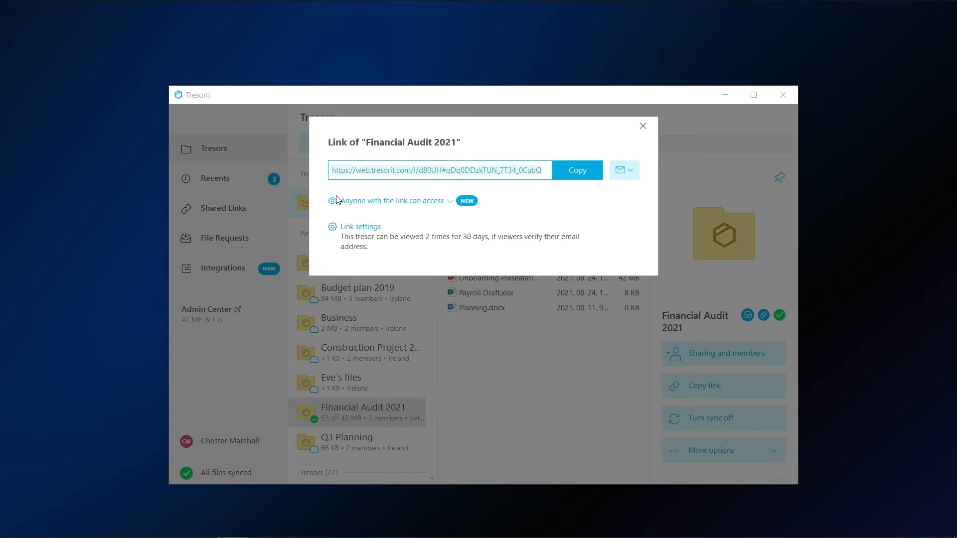
mouse_move(418, 225)
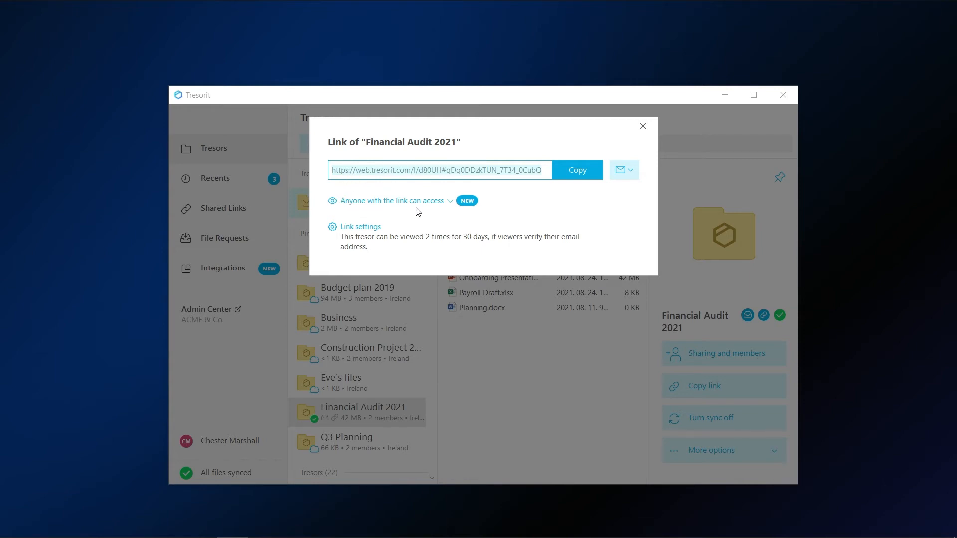
left_click(360, 227)
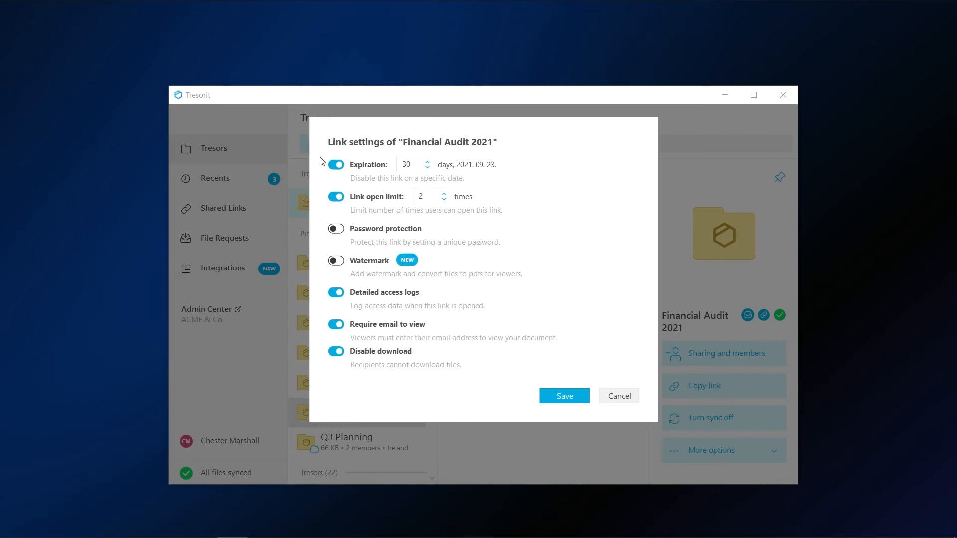
Step: Save the link with 2-day expiry, open limit 1, password protection and a Confidential watermark
left_click(410, 164)
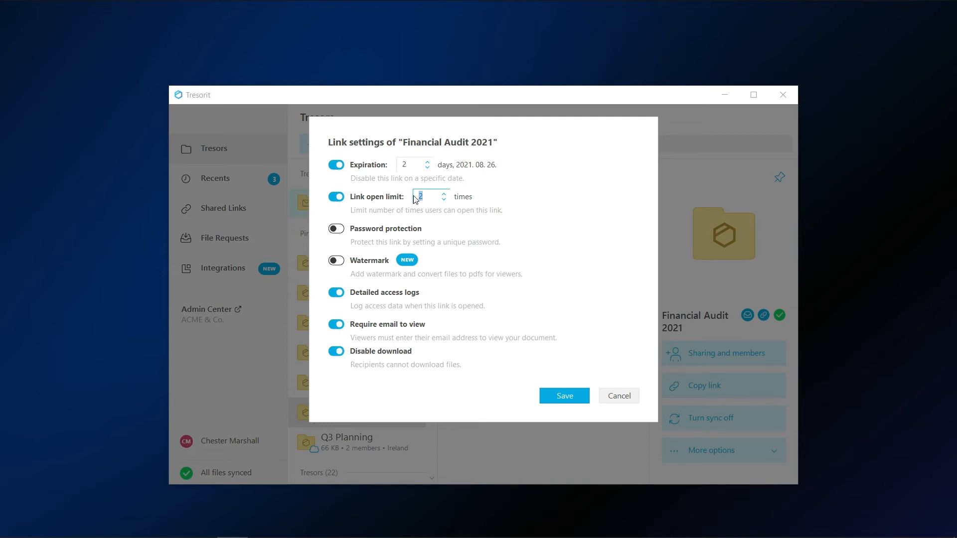
type("1")
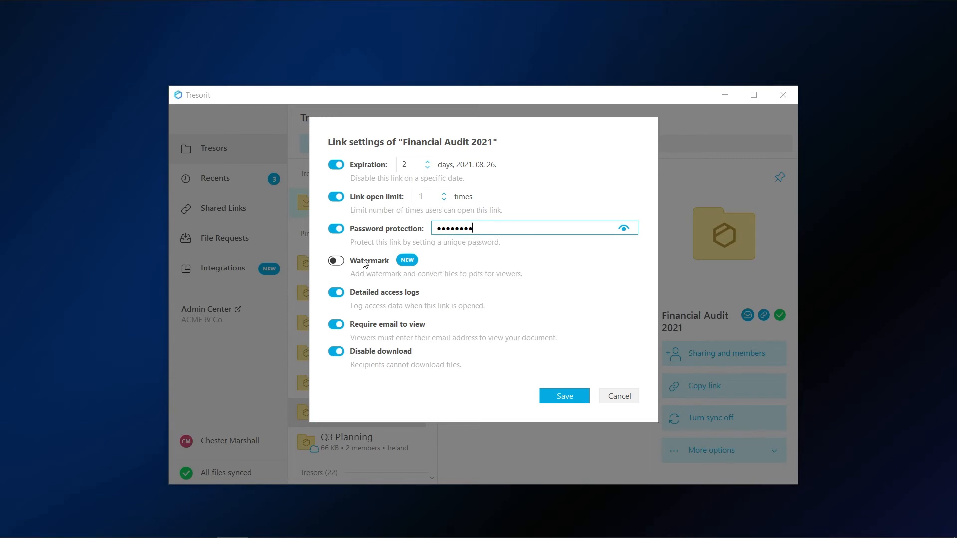
left_click(335, 260)
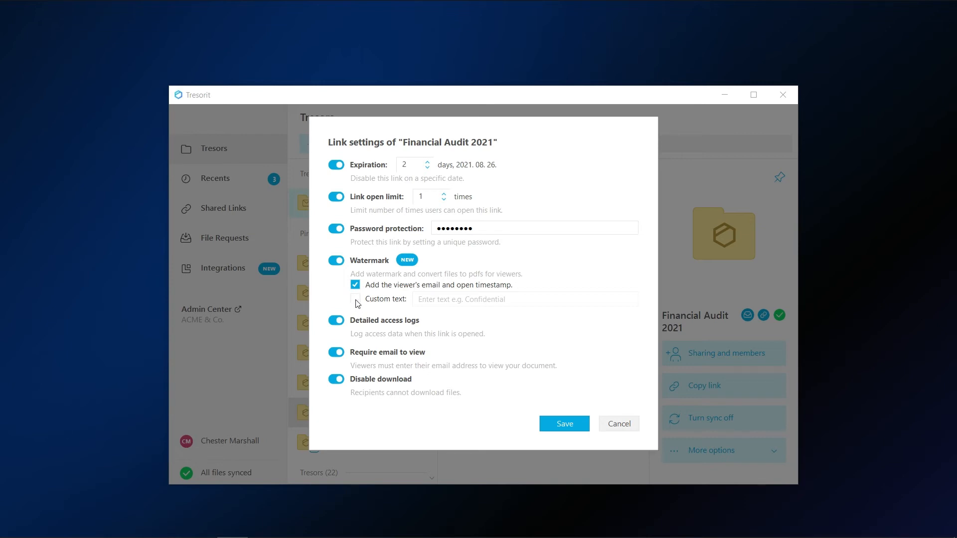
type("Confidential")
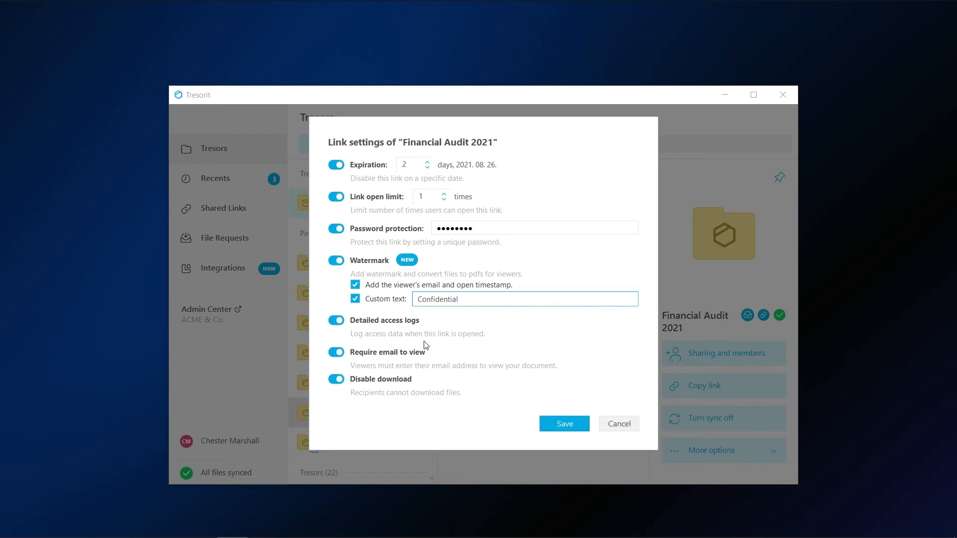
mouse_move(476, 351)
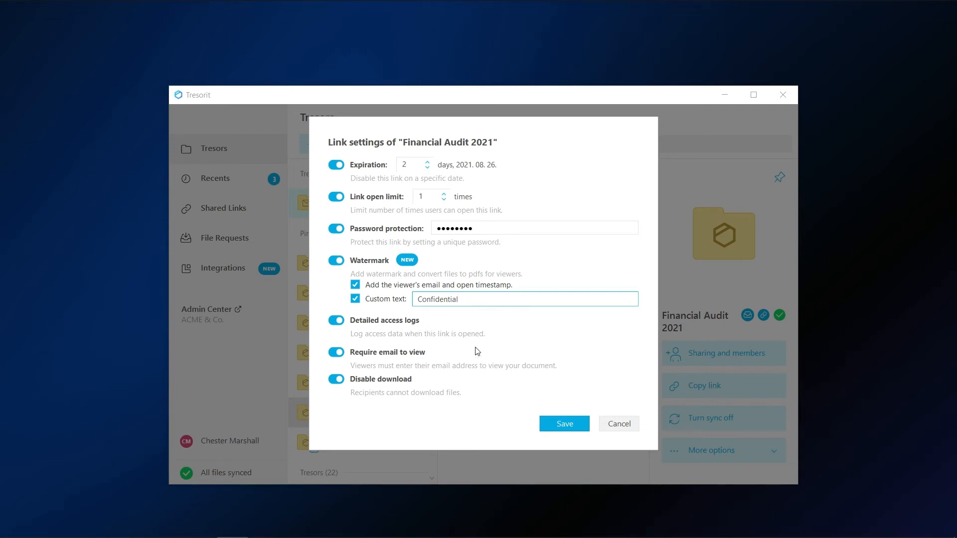
mouse_move(492, 383)
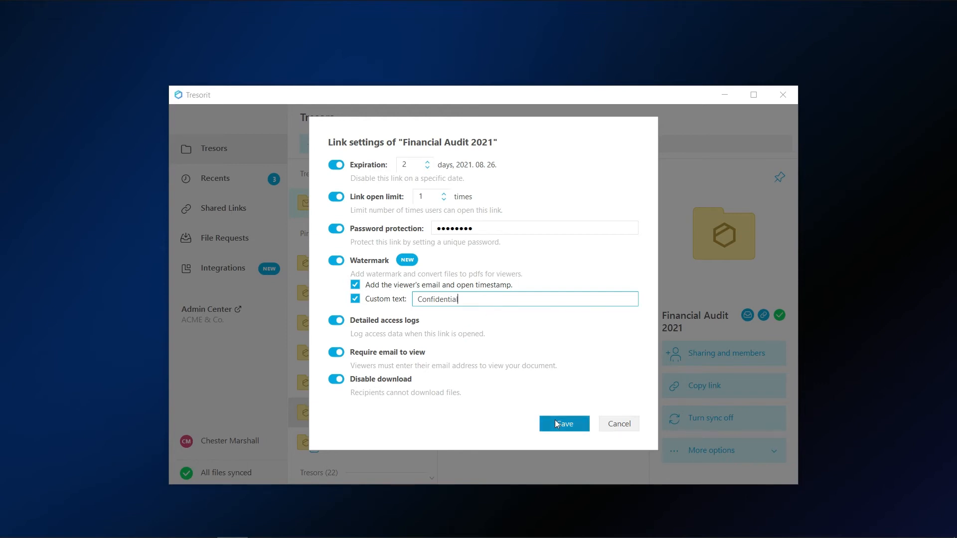
left_click(564, 423)
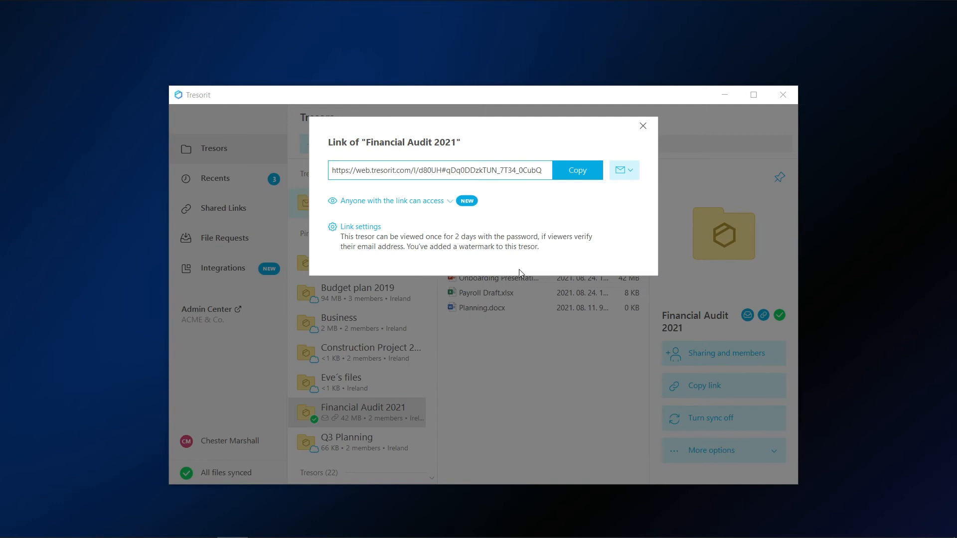
left_click(392, 202)
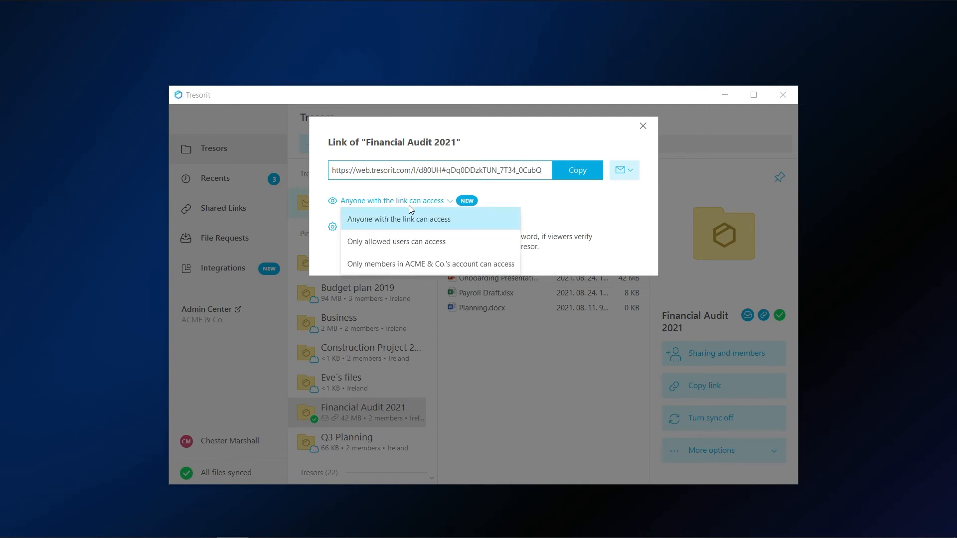
left_click(396, 241)
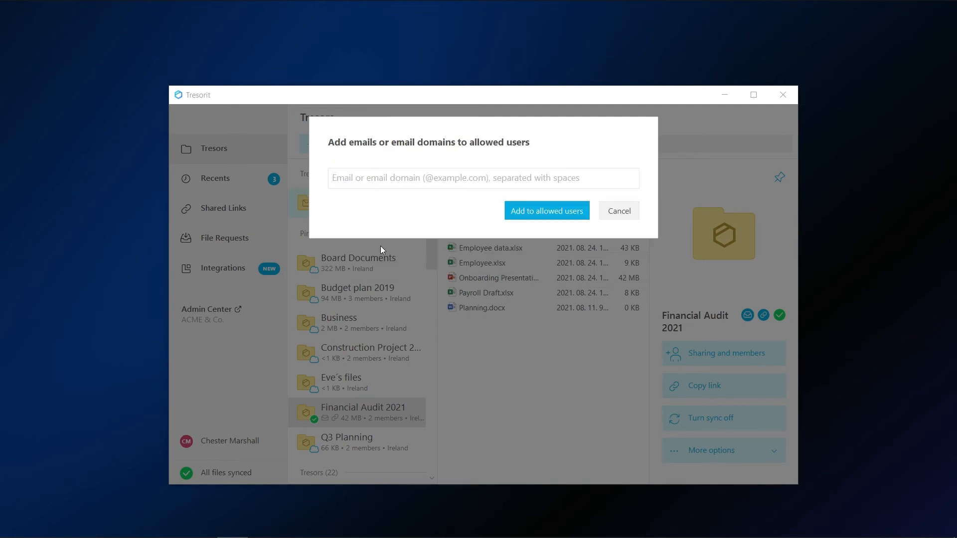
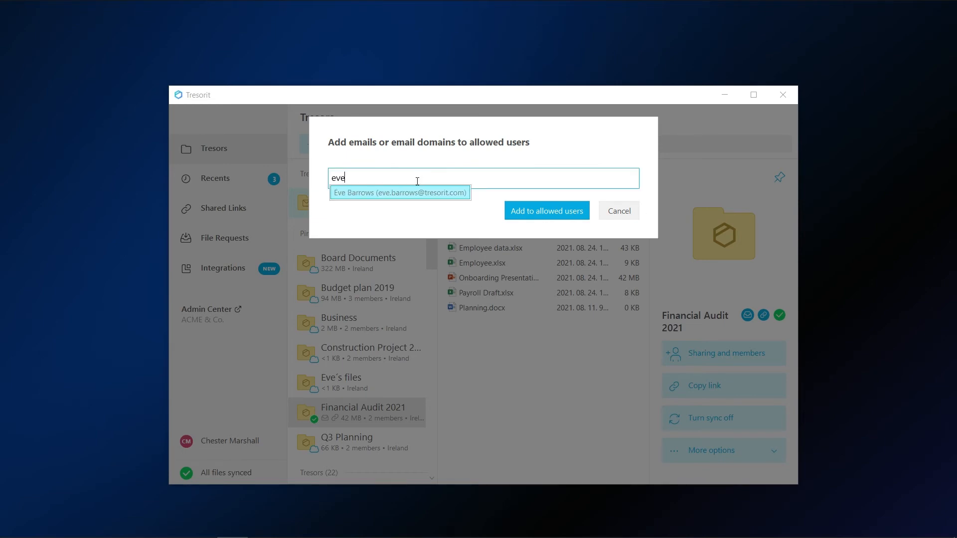
left_click(400, 193)
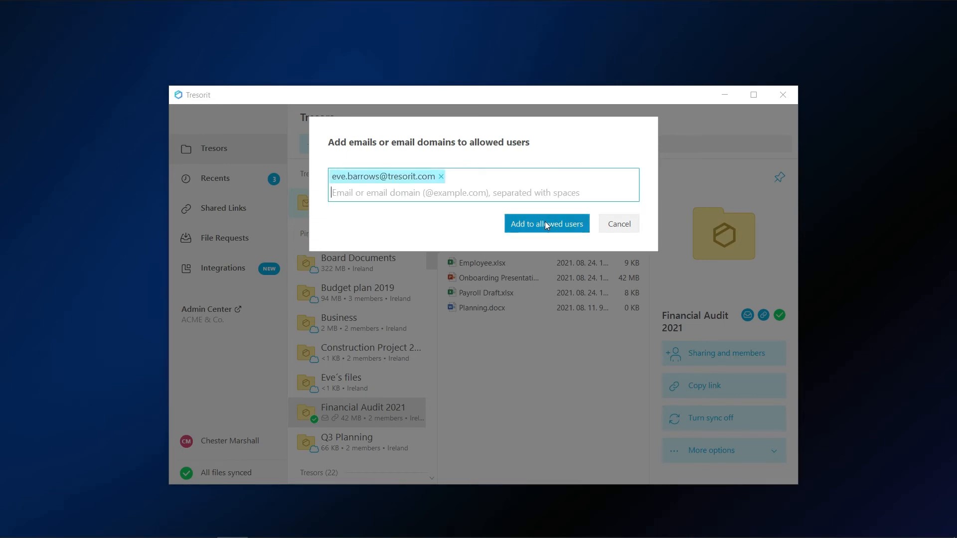
left_click(546, 223)
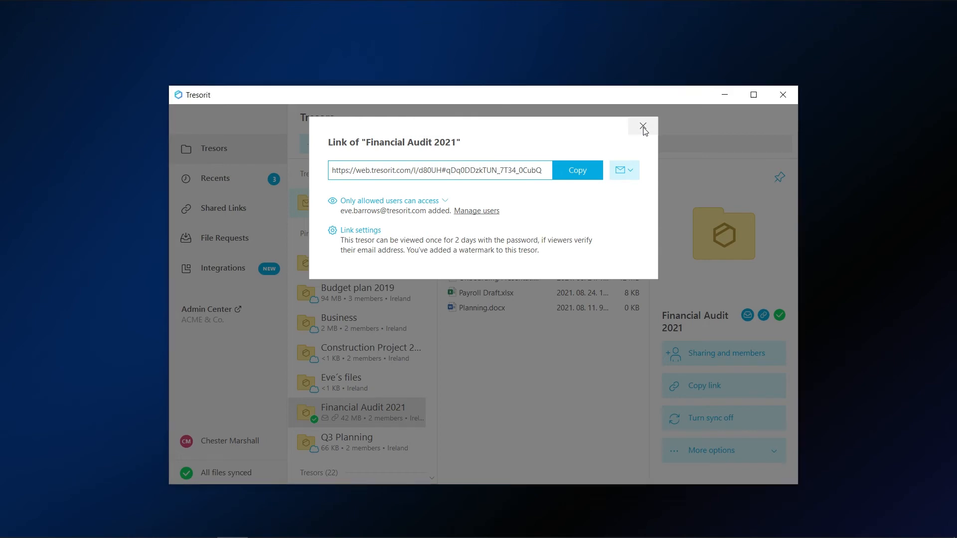
left_click(642, 127)
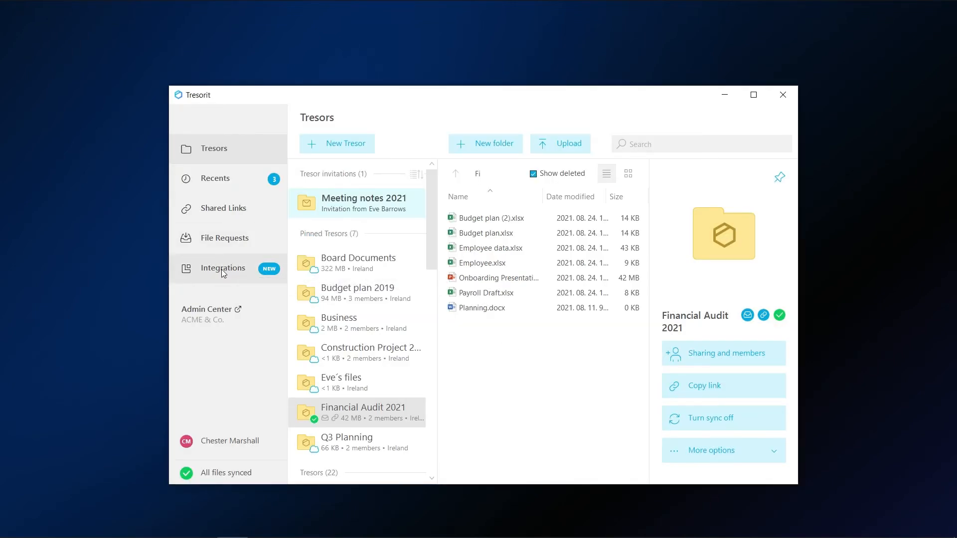
Step: View the Integrations page listing the Outlook and Gmail add-ins
left_click(224, 268)
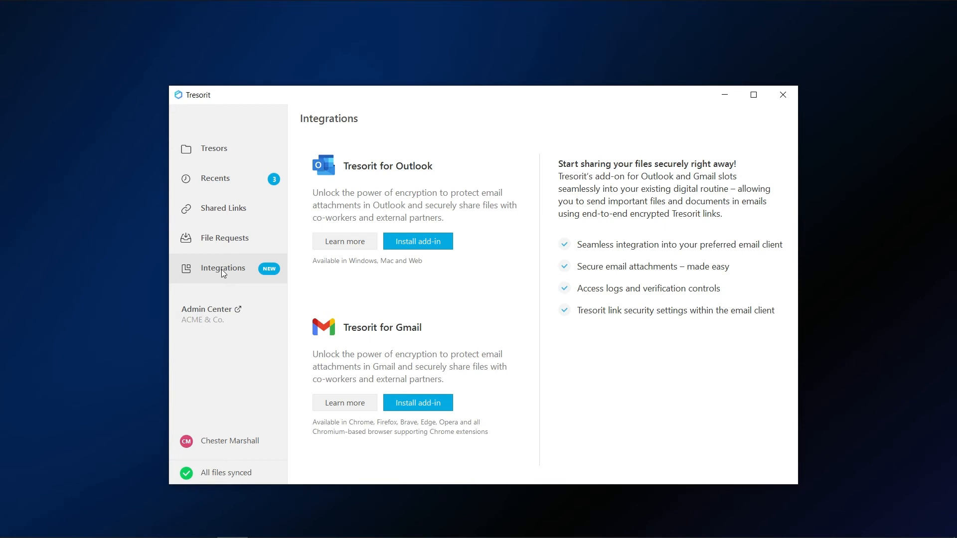
mouse_move(357, 213)
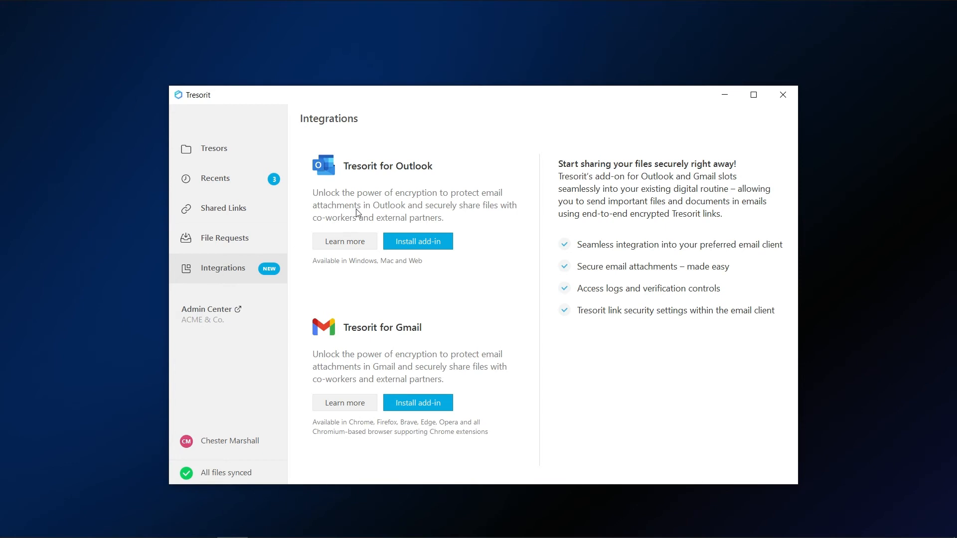
mouse_move(496, 170)
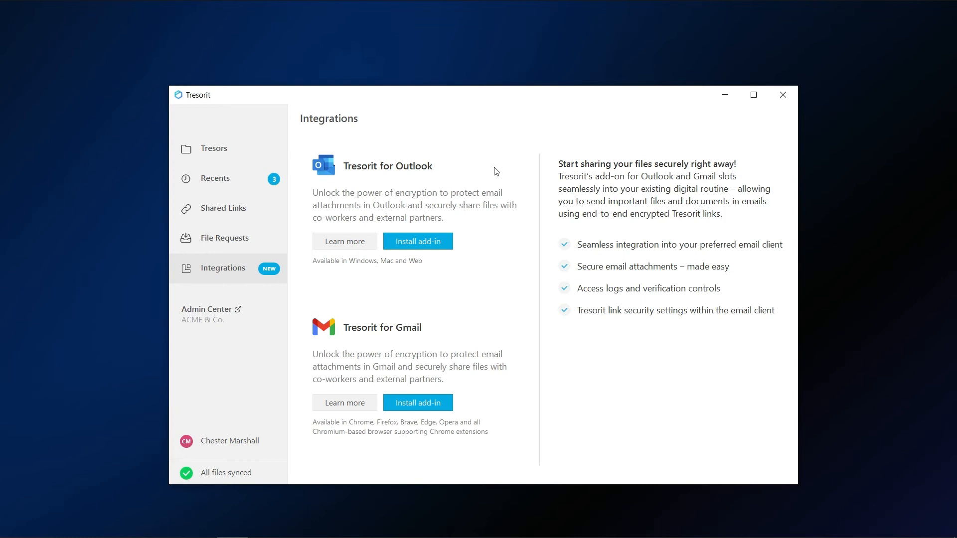
mouse_move(309, 156)
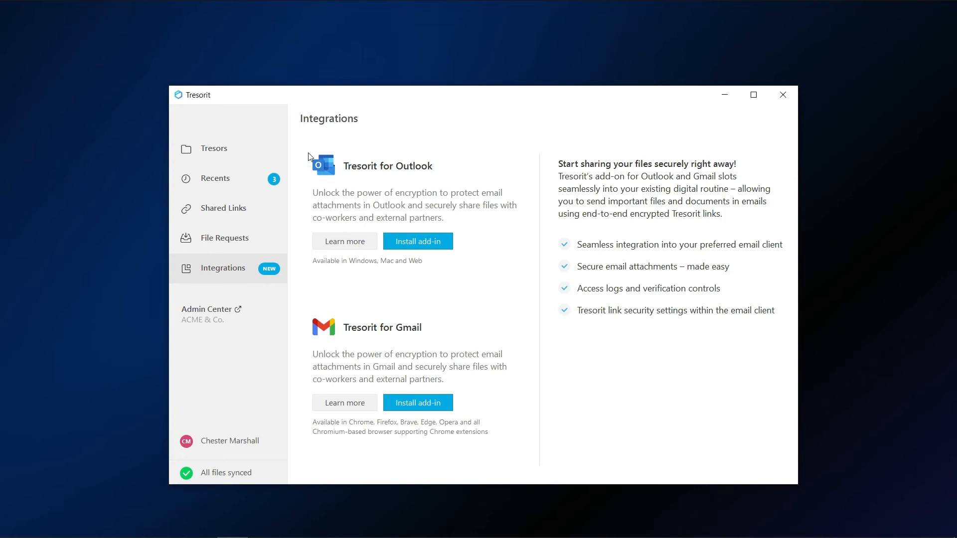
mouse_move(459, 335)
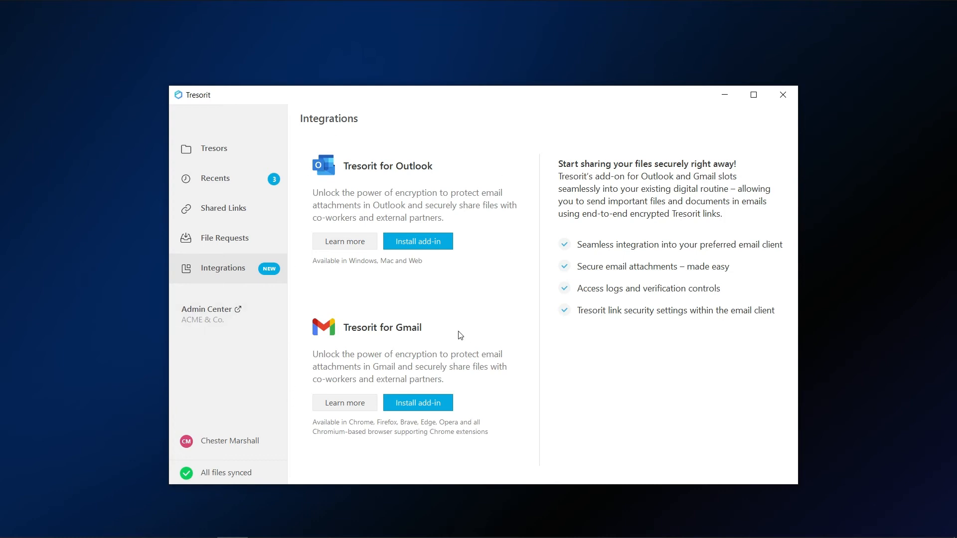
mouse_move(484, 360)
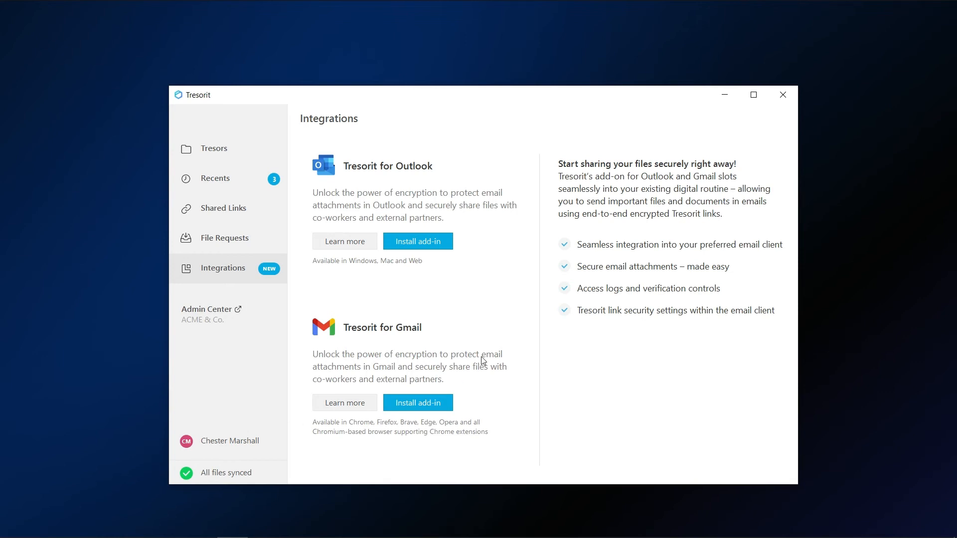
Step: Review the access logs of the Employee.xlsx shared link showing two visits
left_click(223, 207)
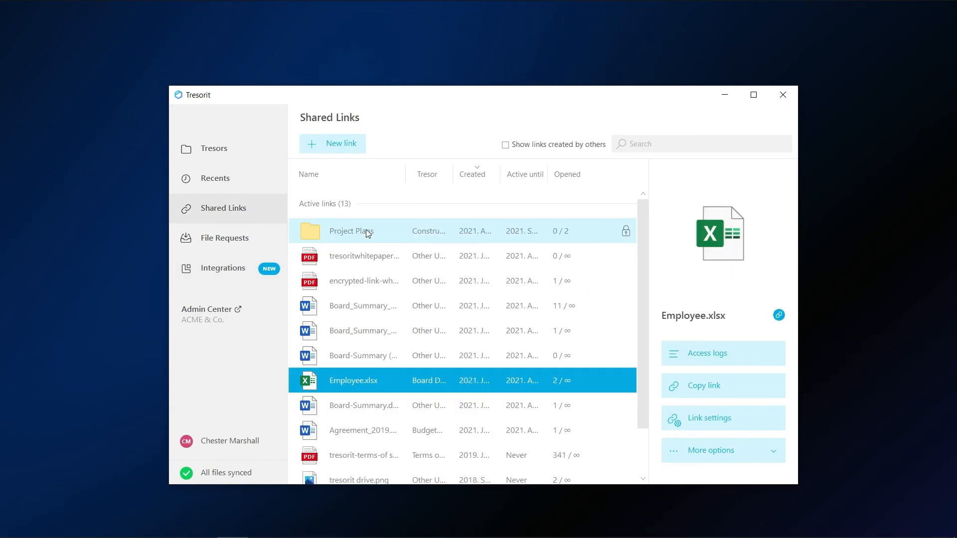
mouse_move(366, 232)
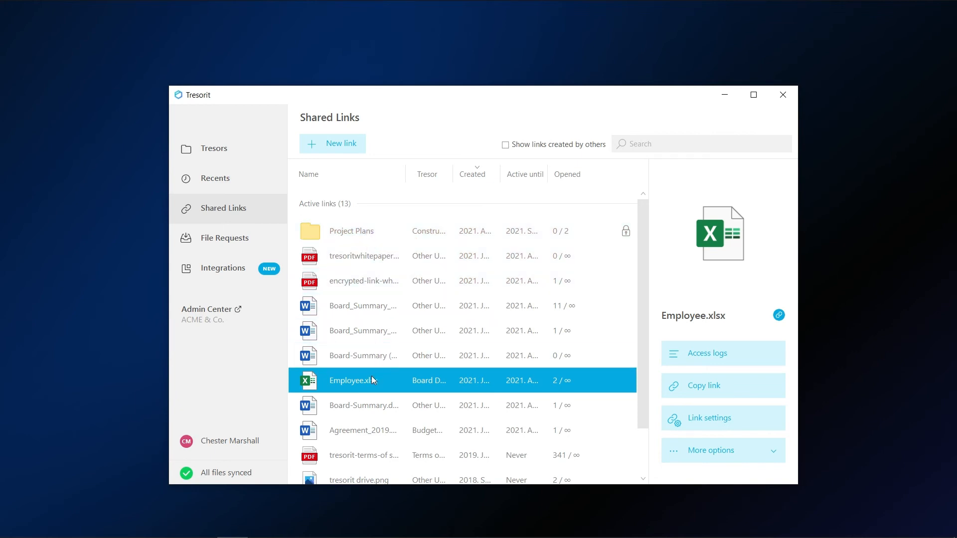
mouse_move(672, 355)
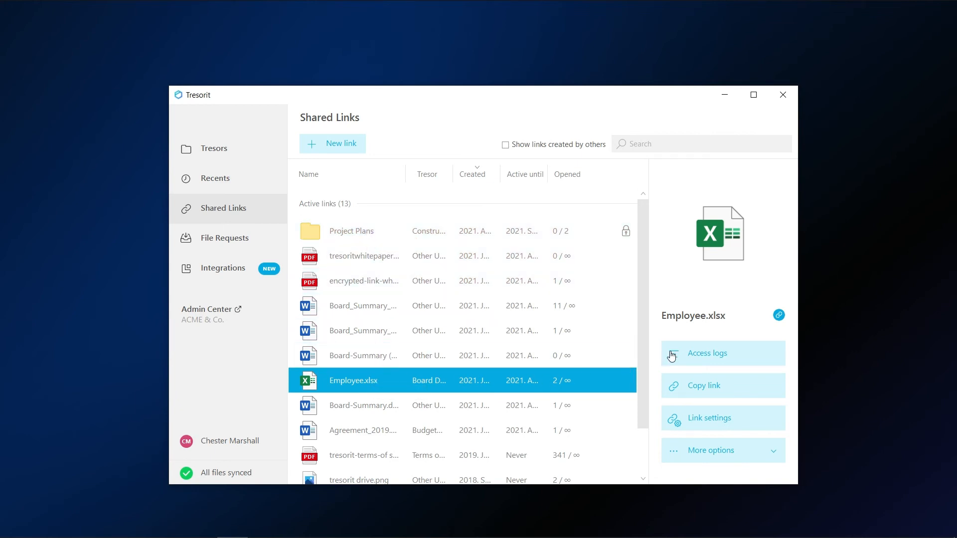
mouse_move(694, 357)
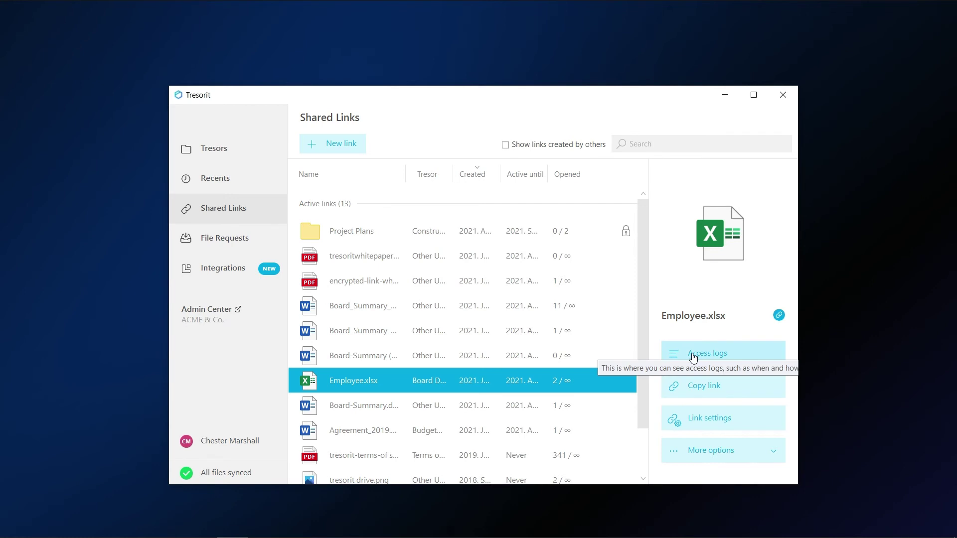
left_click(708, 353)
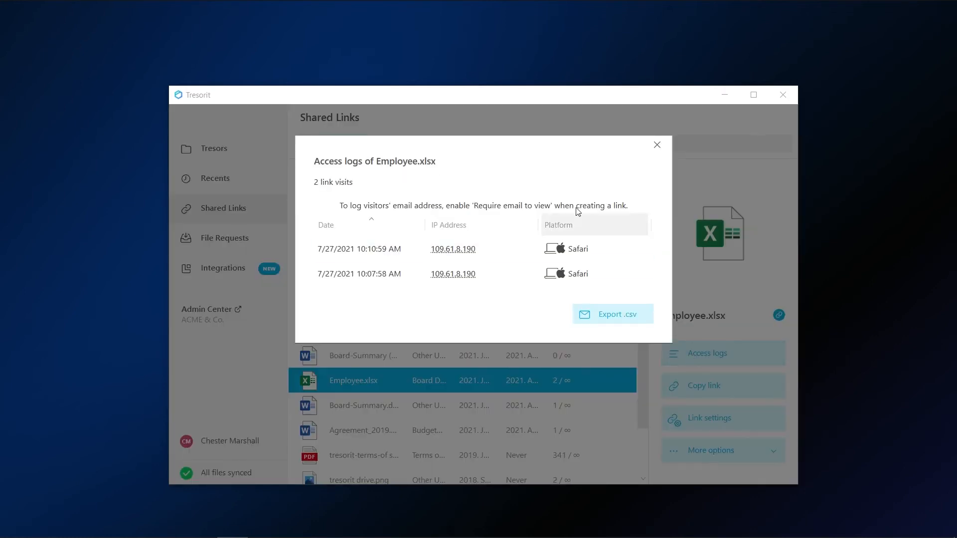
mouse_move(460, 244)
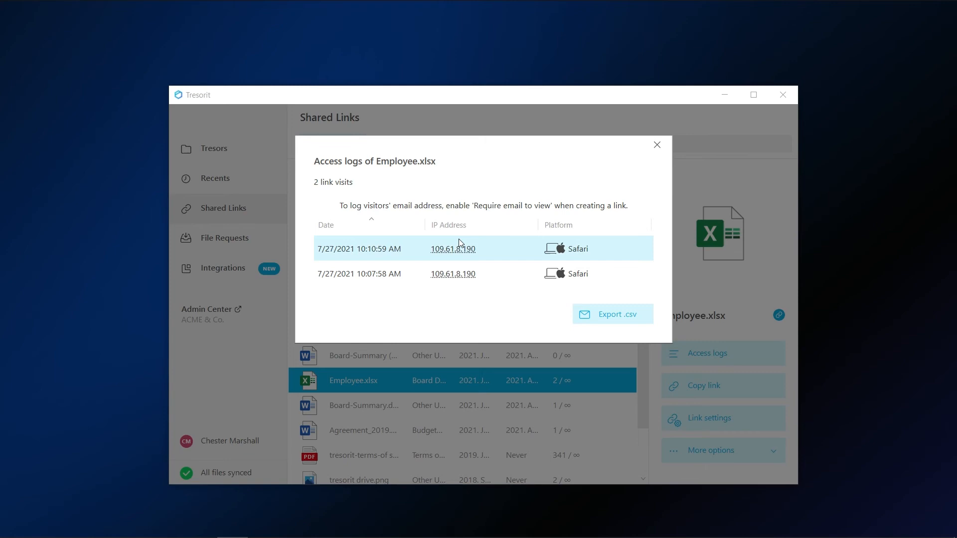
mouse_move(393, 276)
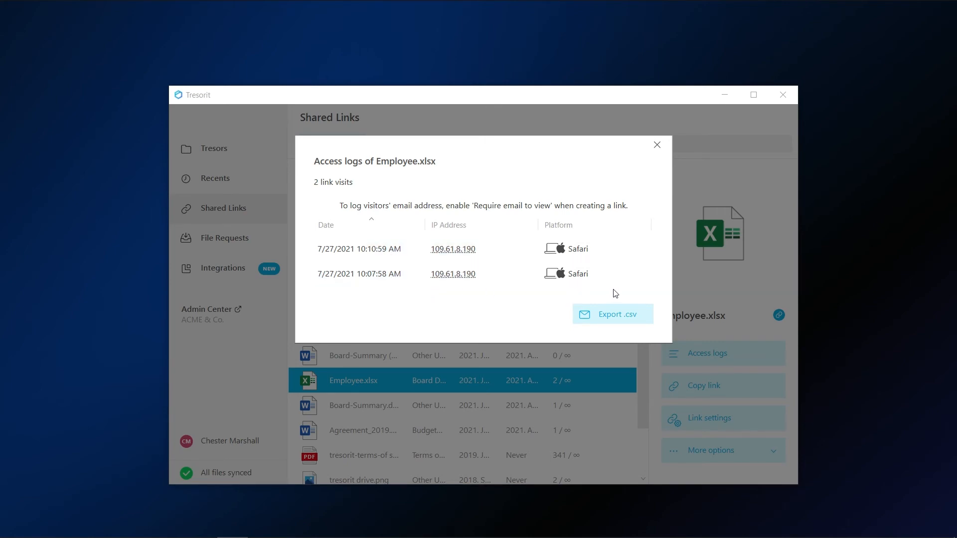
mouse_move(554, 313)
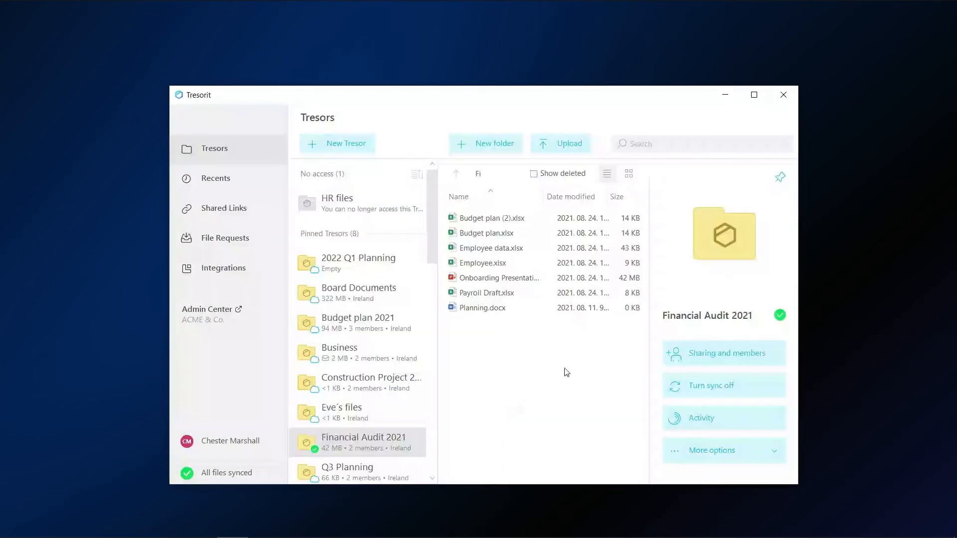
Step: Enable detailed access logs and page-view logging on the Financial Audit 2021 share link, save, and copy the link
left_click(724, 353)
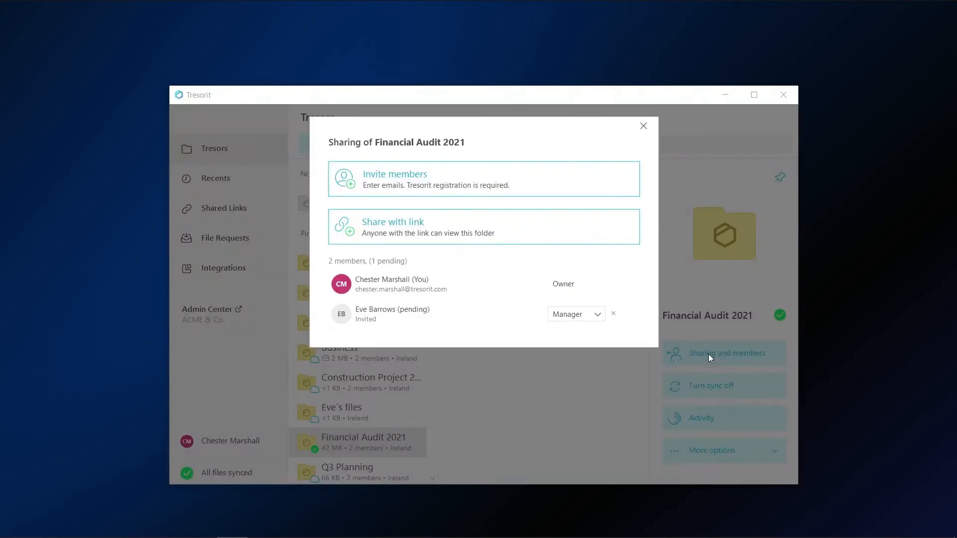
left_click(484, 226)
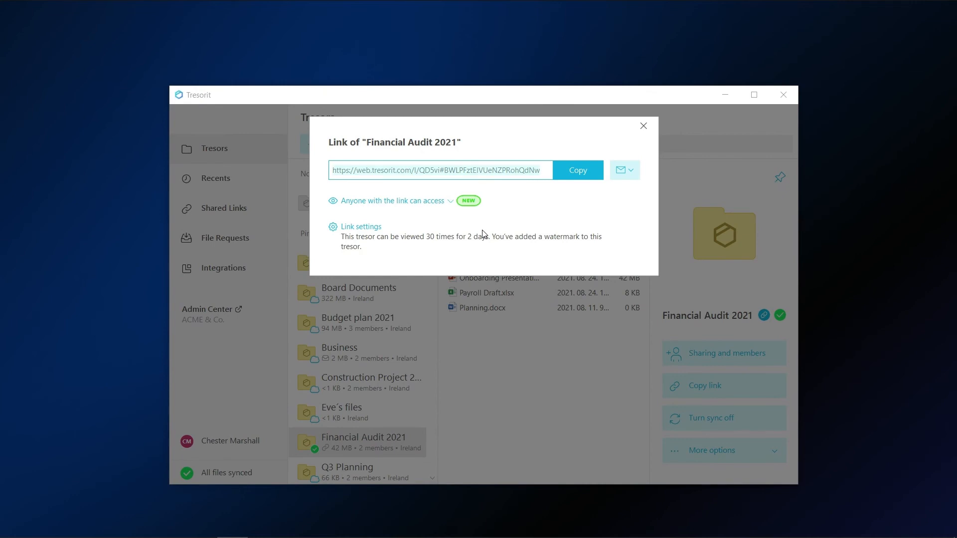
left_click(360, 226)
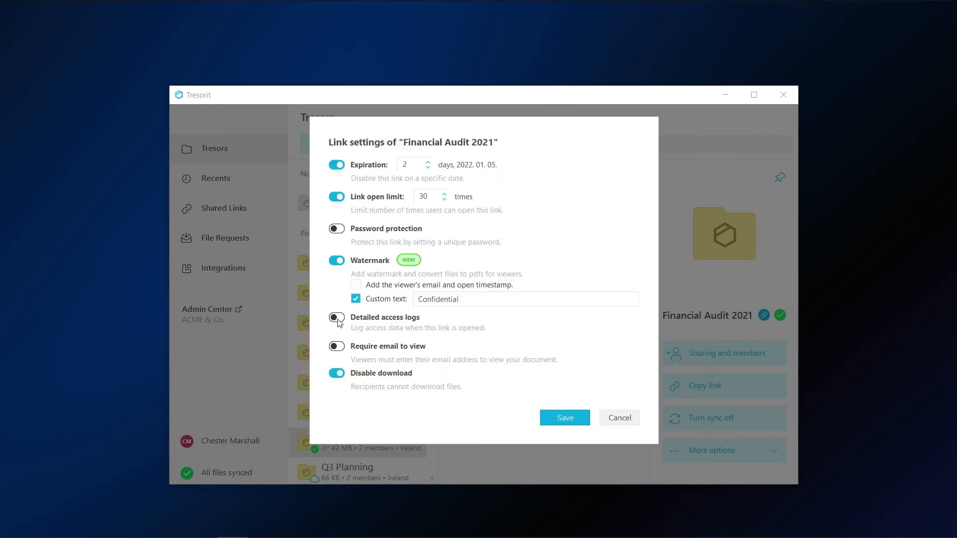
left_click(336, 317)
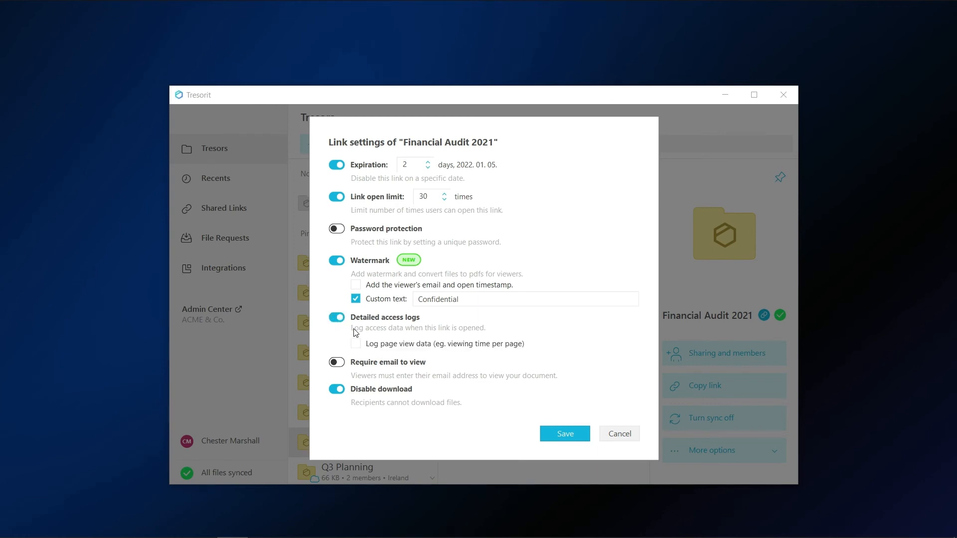
left_click(355, 344)
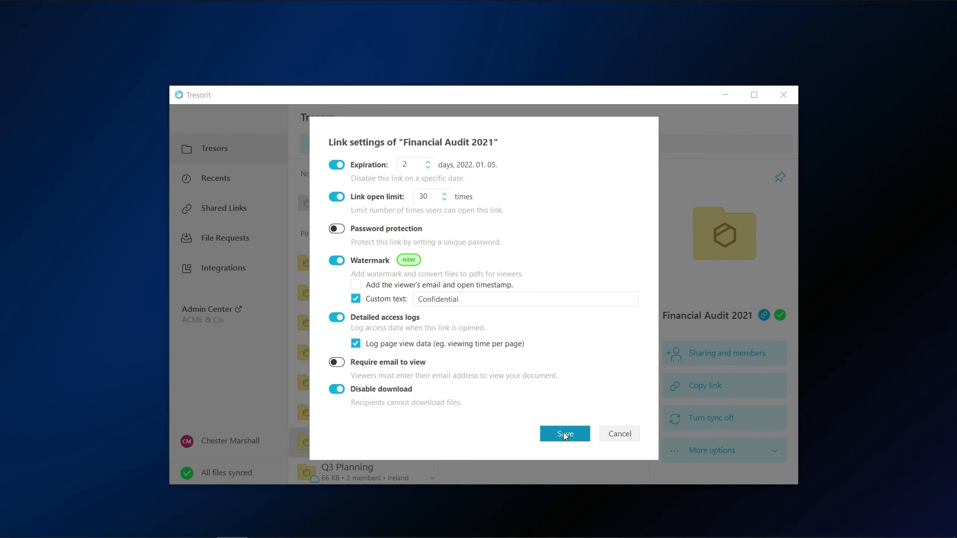
left_click(564, 434)
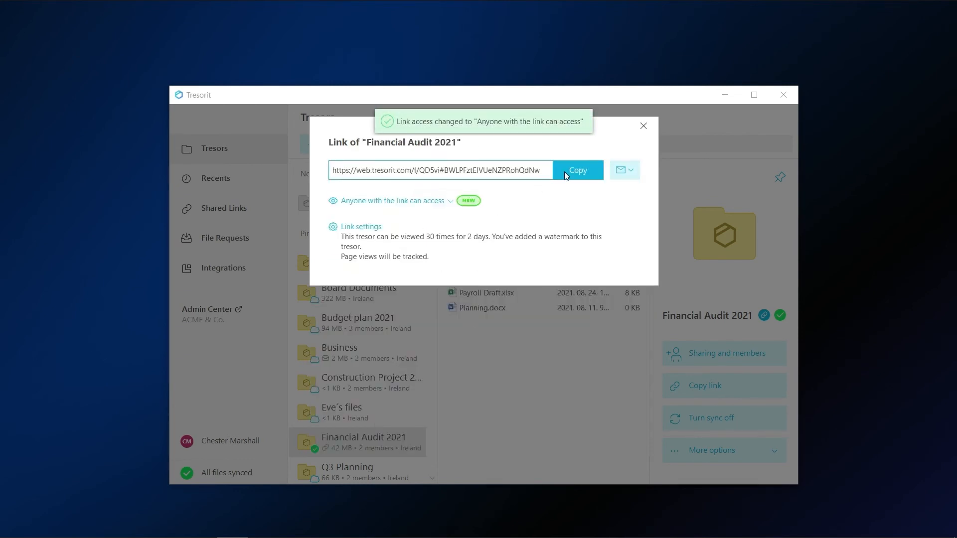
left_click(578, 170)
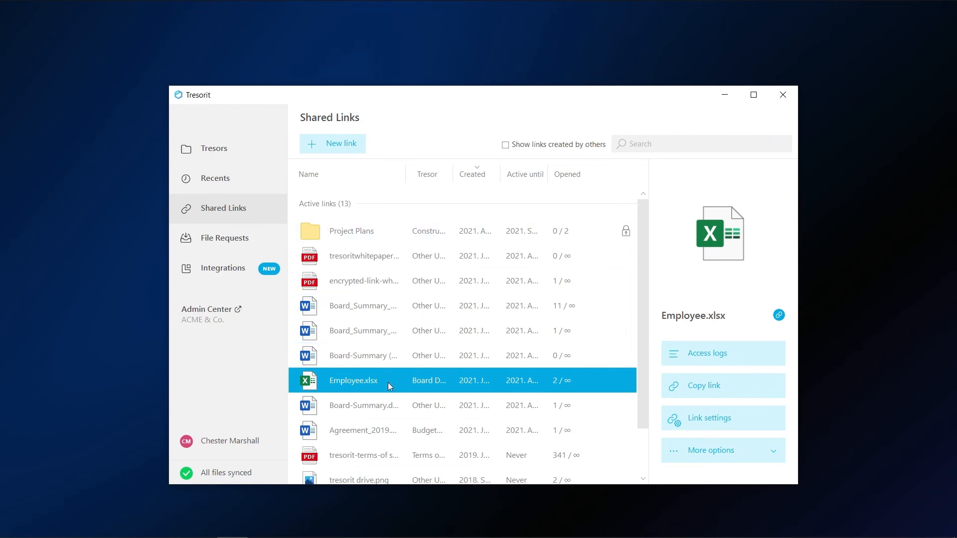
Step: Revoke the Employee.xlsx shared link and confirm the revocation
right_click(387, 381)
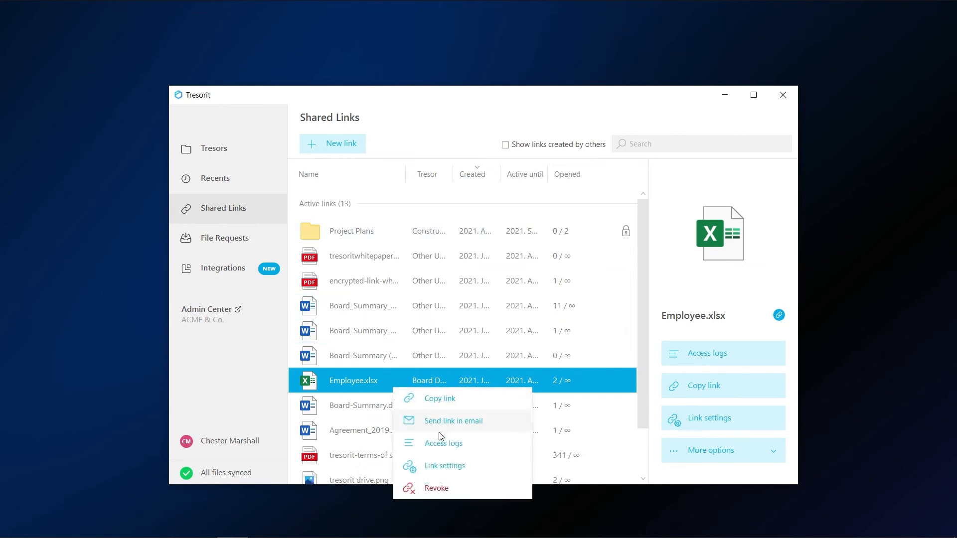
mouse_move(438, 490)
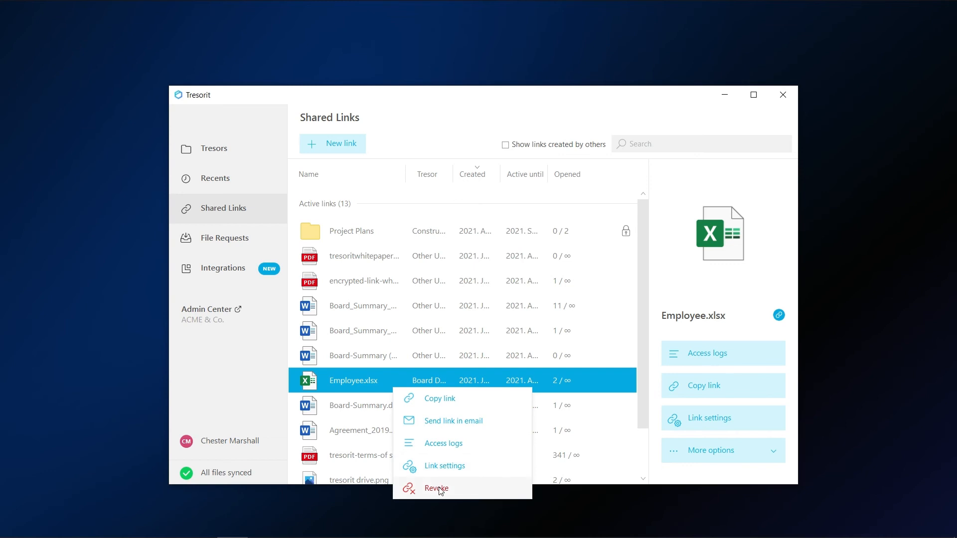
left_click(436, 488)
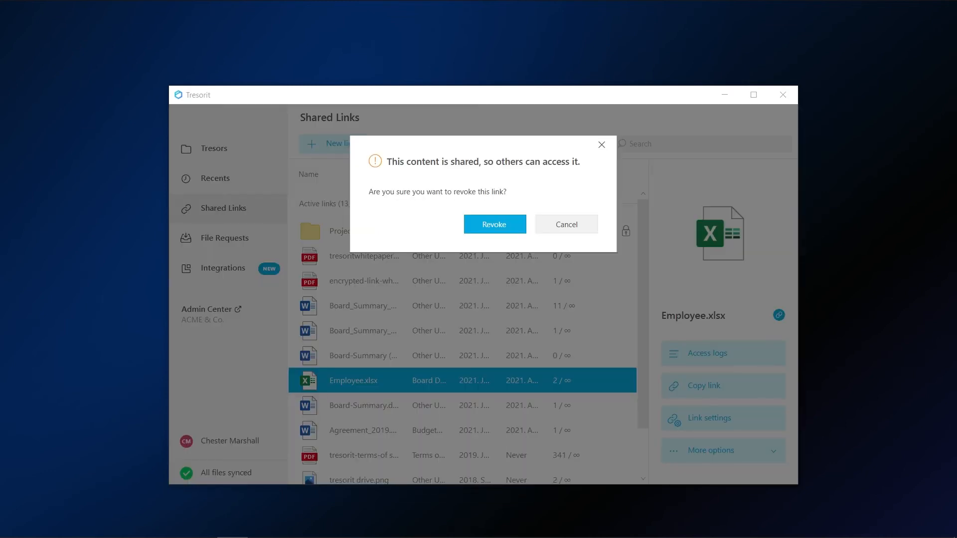
mouse_move(487, 229)
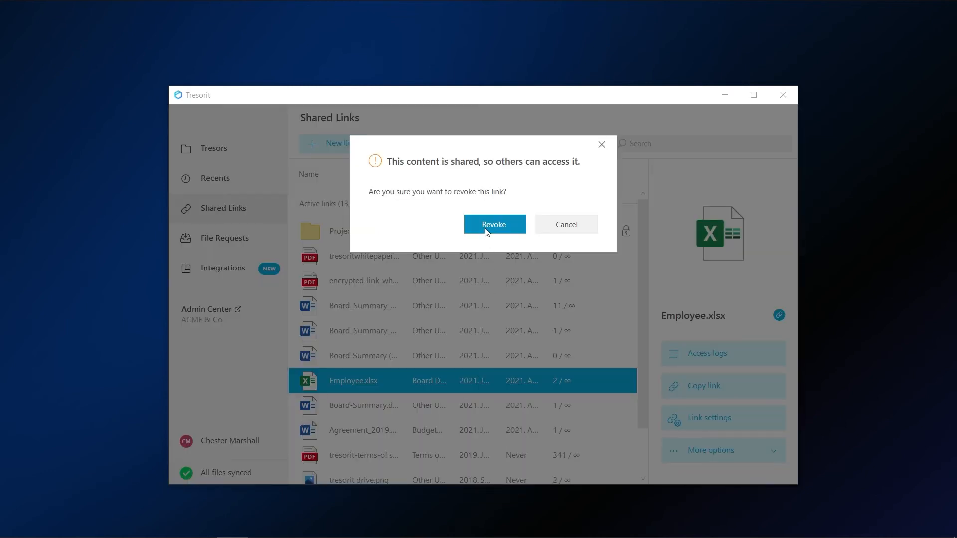
left_click(495, 224)
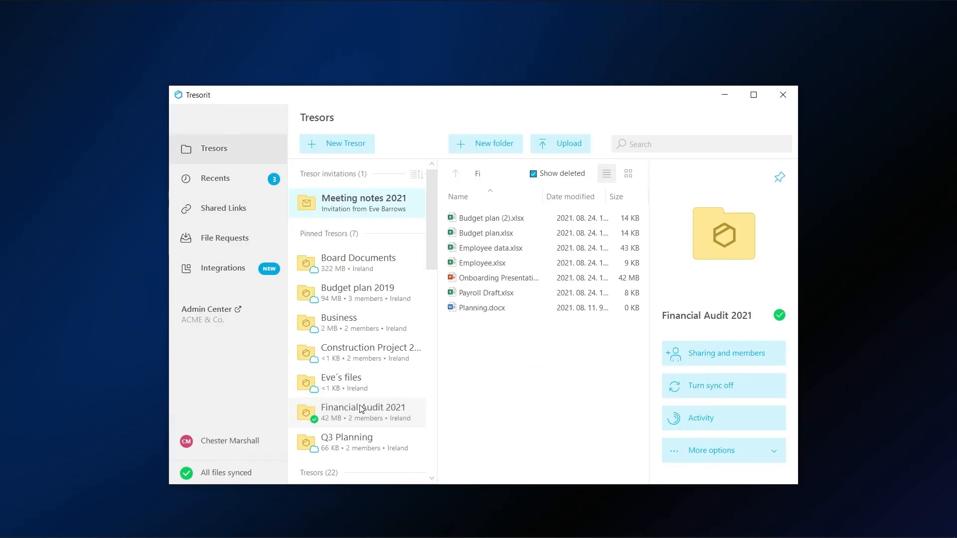
Step: Create a file request 'Audit External Documents' for Financial Audit 2021 requiring email verification
right_click(363, 413)
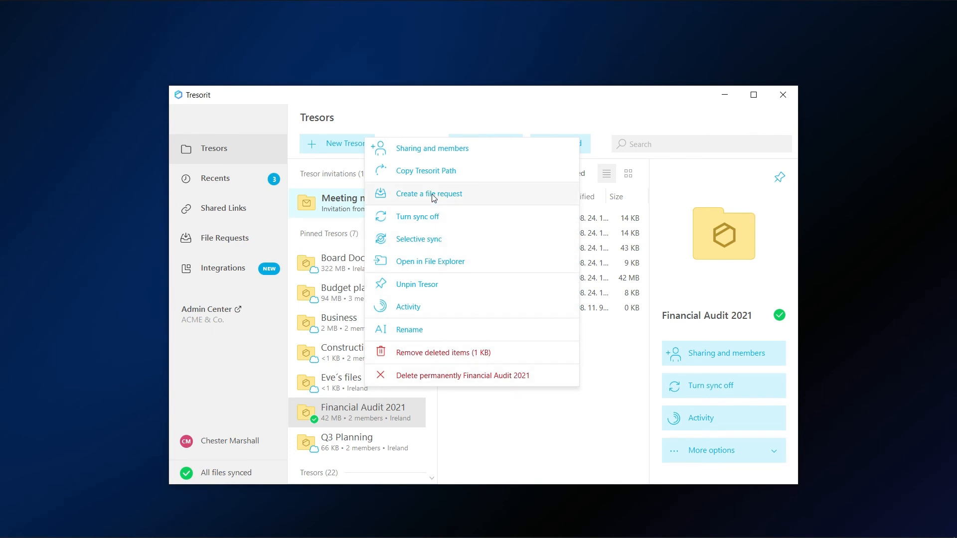
left_click(429, 194)
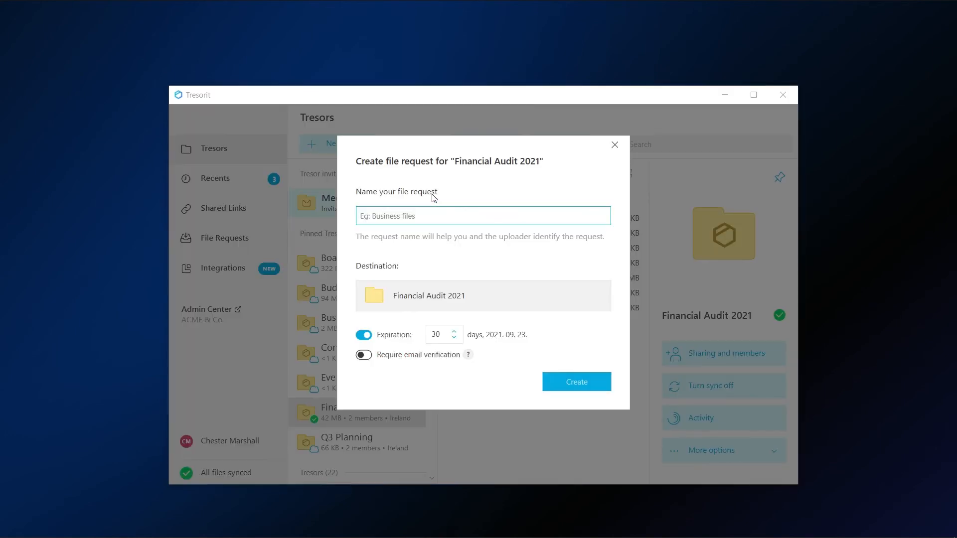
mouse_move(462, 238)
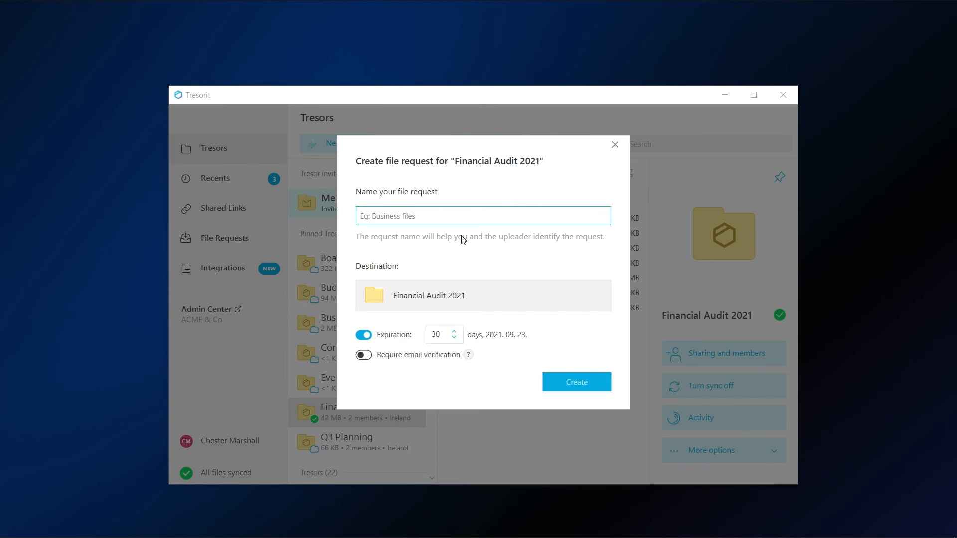
type("Audit External Documents")
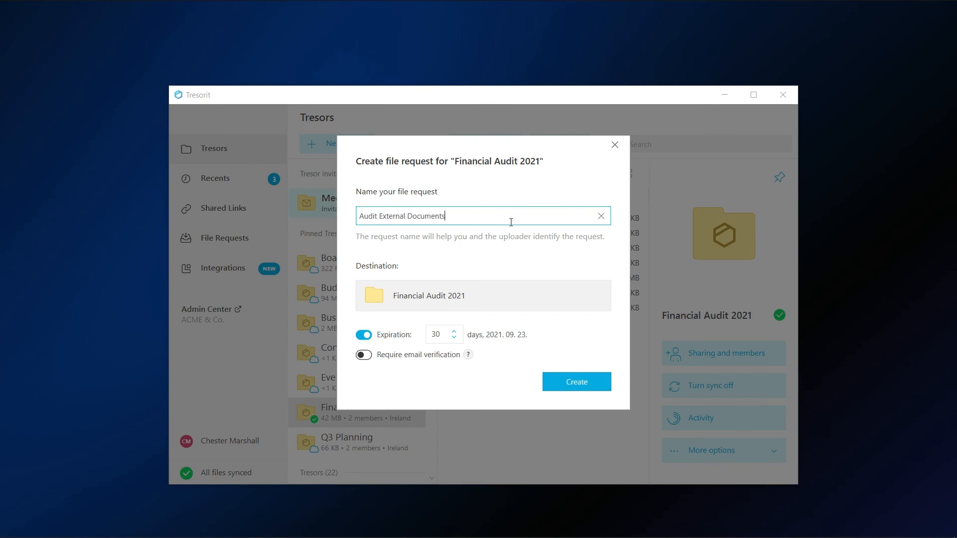
mouse_move(390, 349)
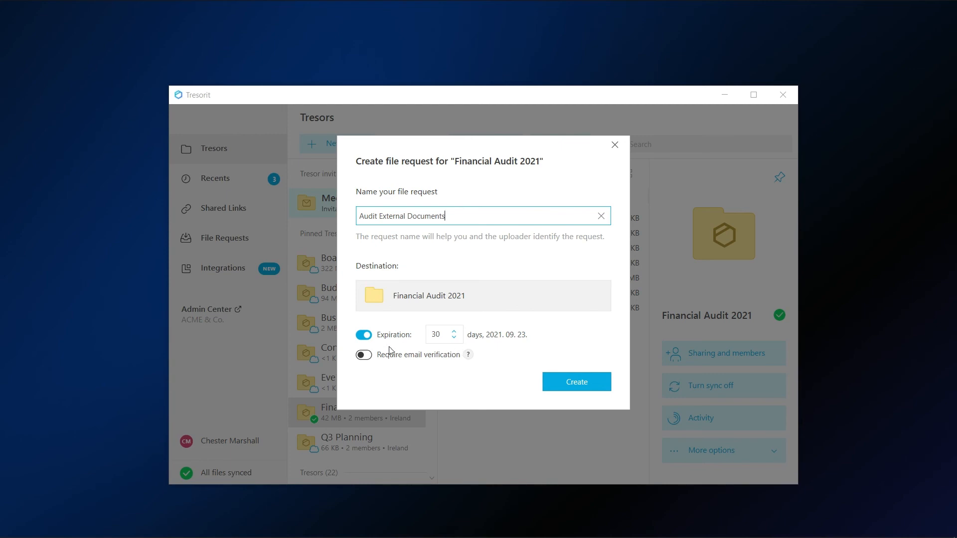
left_click(362, 355)
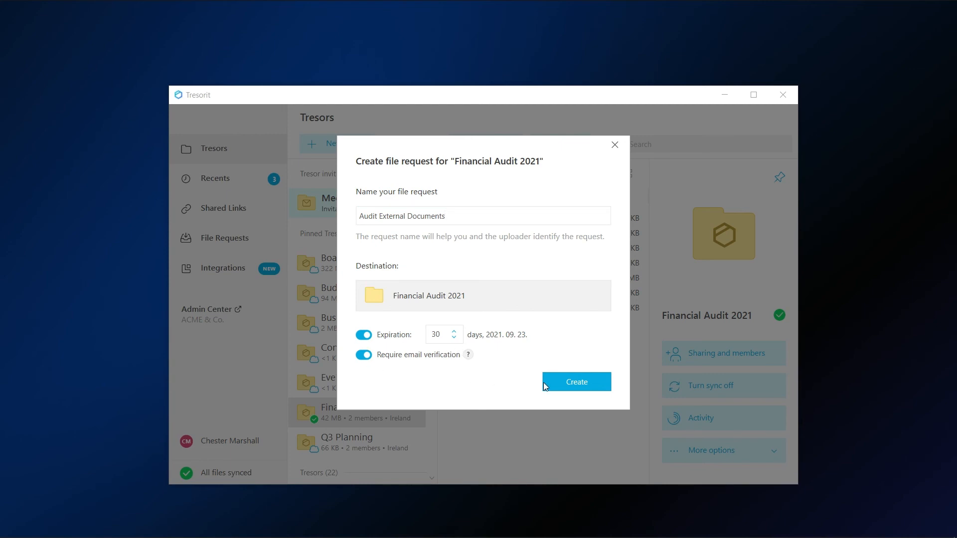
left_click(576, 382)
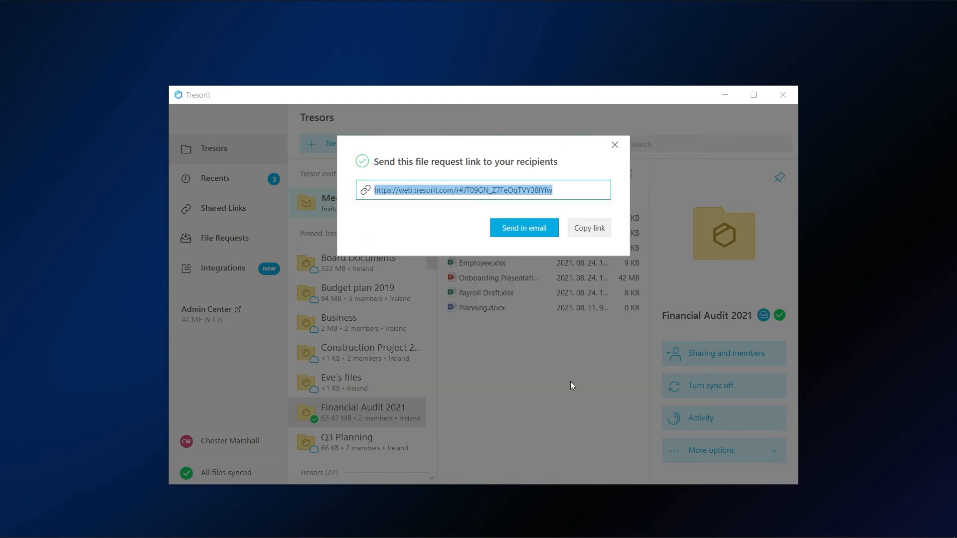
mouse_move(411, 135)
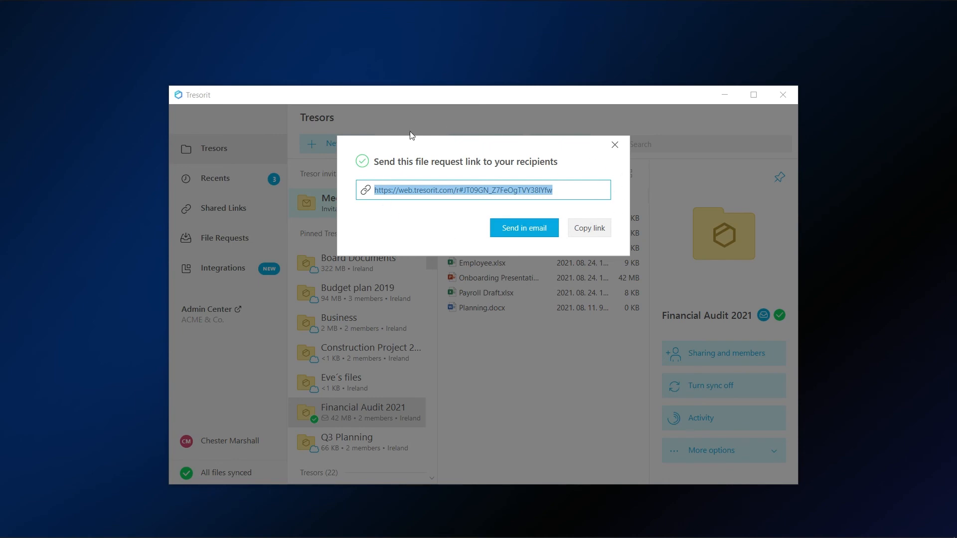
mouse_move(431, 231)
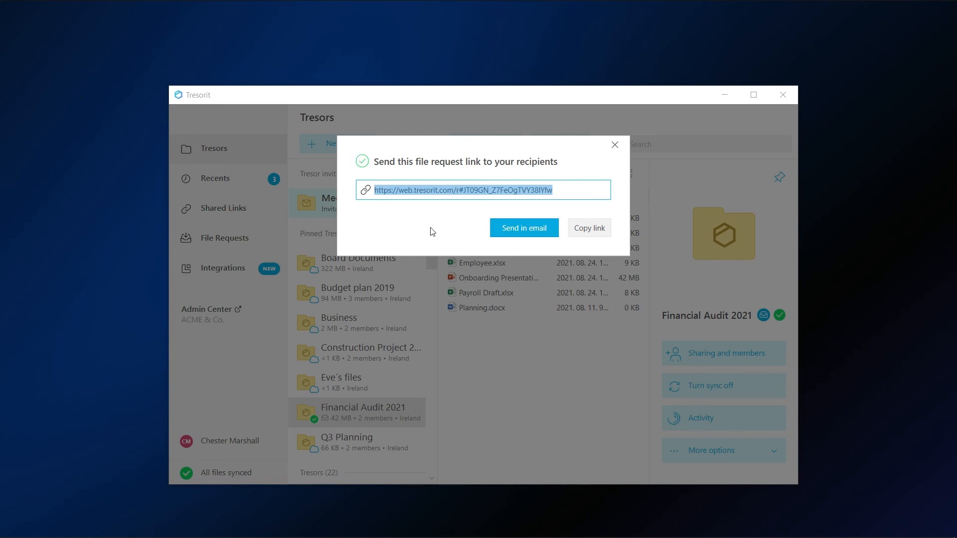
left_click(614, 145)
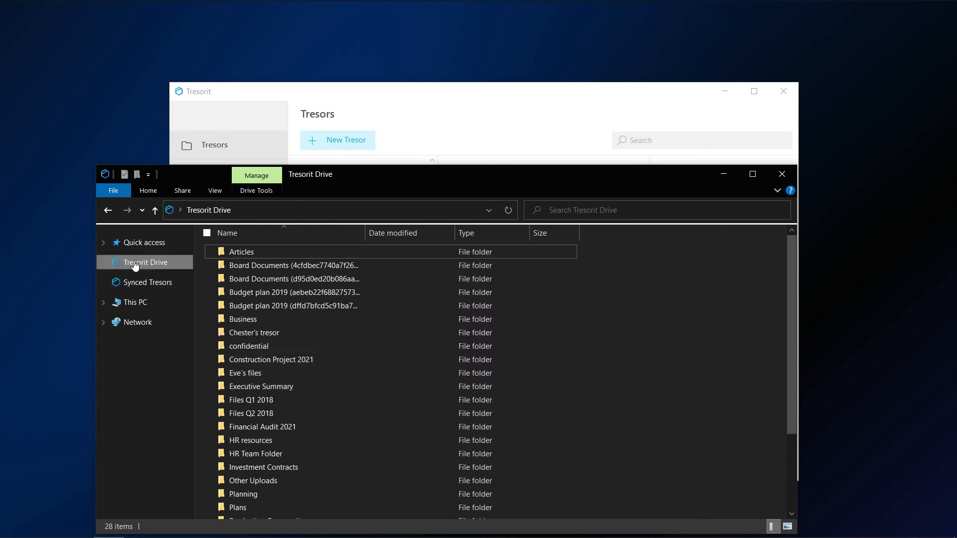
mouse_move(129, 264)
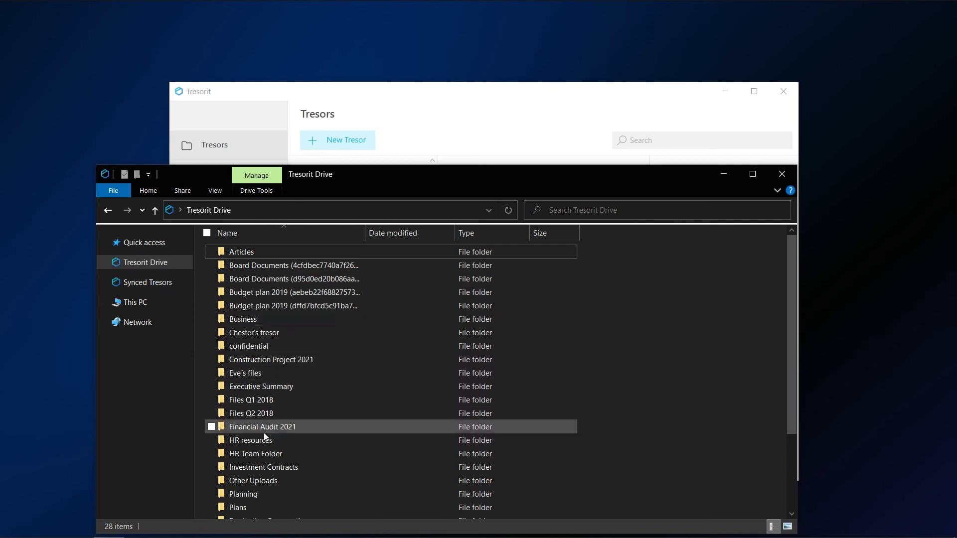
Step: Open the Financial Audit 2021 folder on the Tresorit Drive in File Explorer
double_click(262, 426)
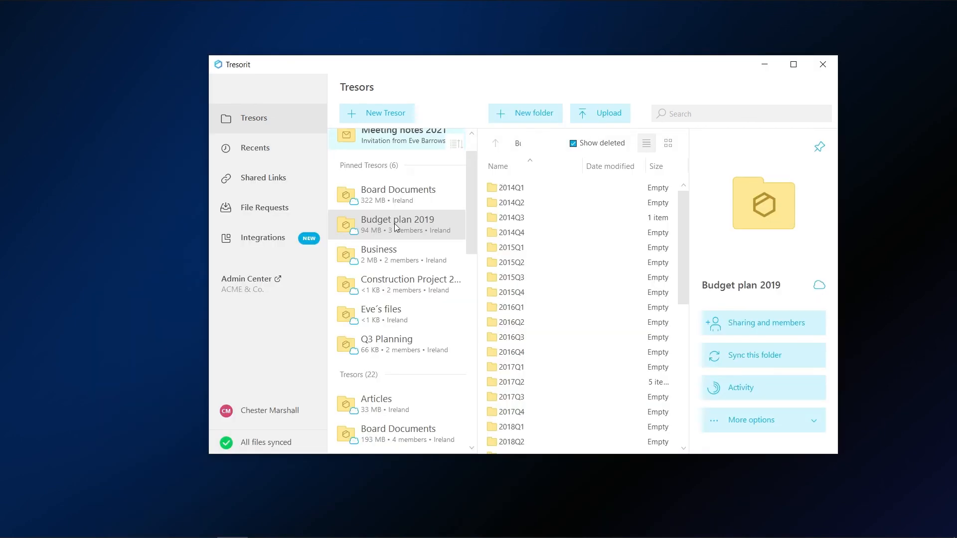
Step: Set up selective sync for Budget plan 2019 with the 2017Q4 and 2018Q1 folders excluded
right_click(397, 224)
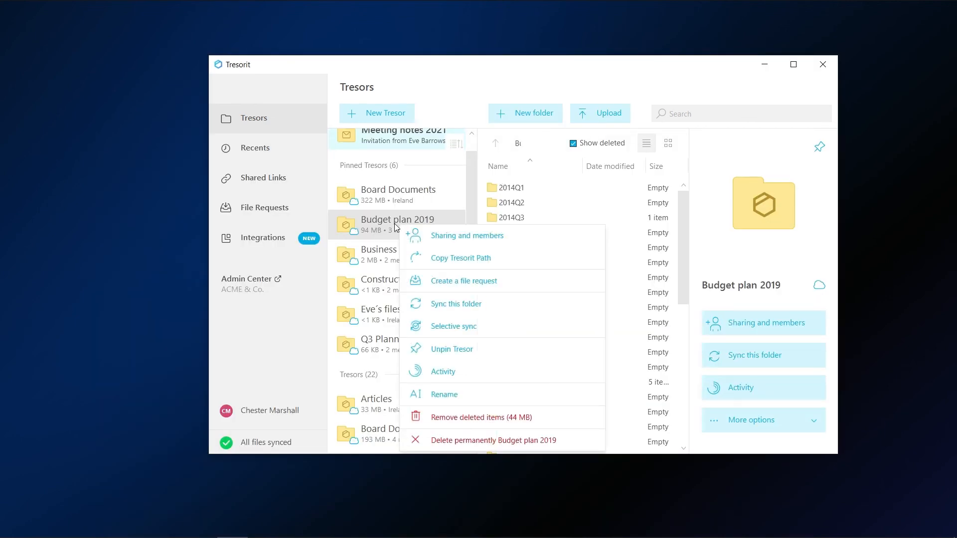
mouse_move(429, 333)
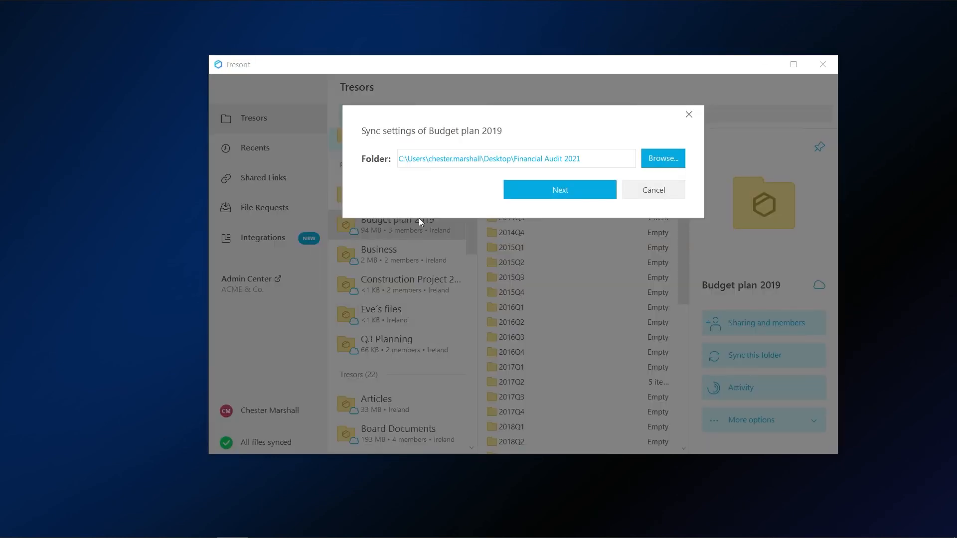
left_click(560, 190)
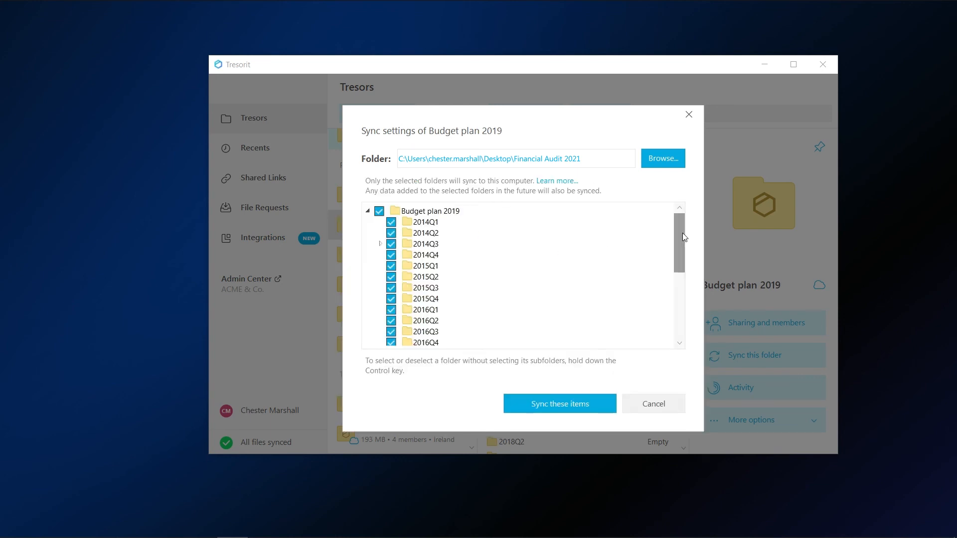
scroll("down", 3)
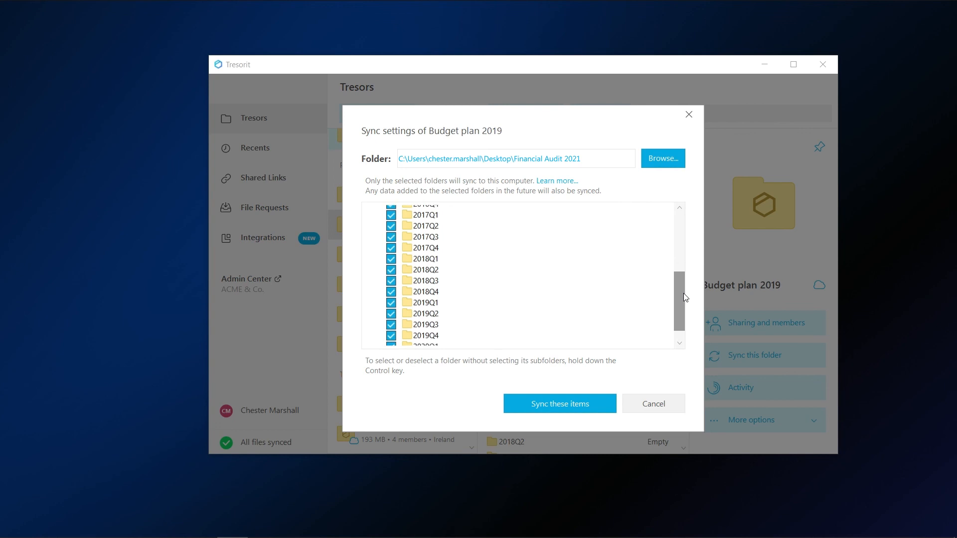
scroll("down", 3)
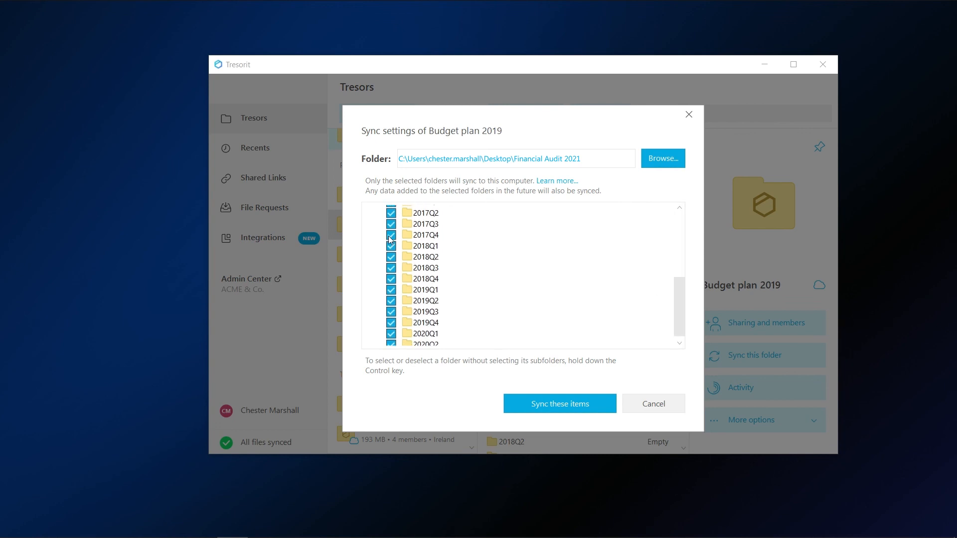
left_click(391, 235)
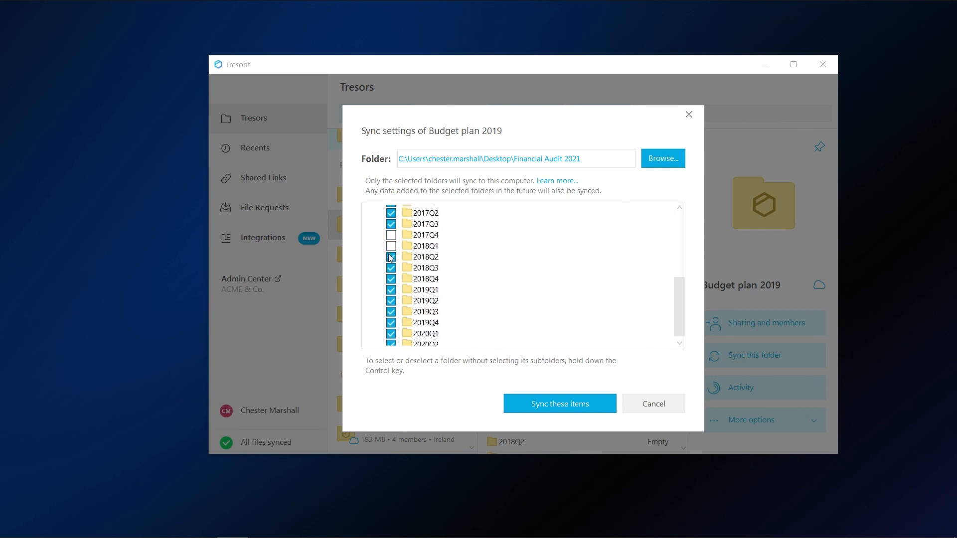
left_click(391, 258)
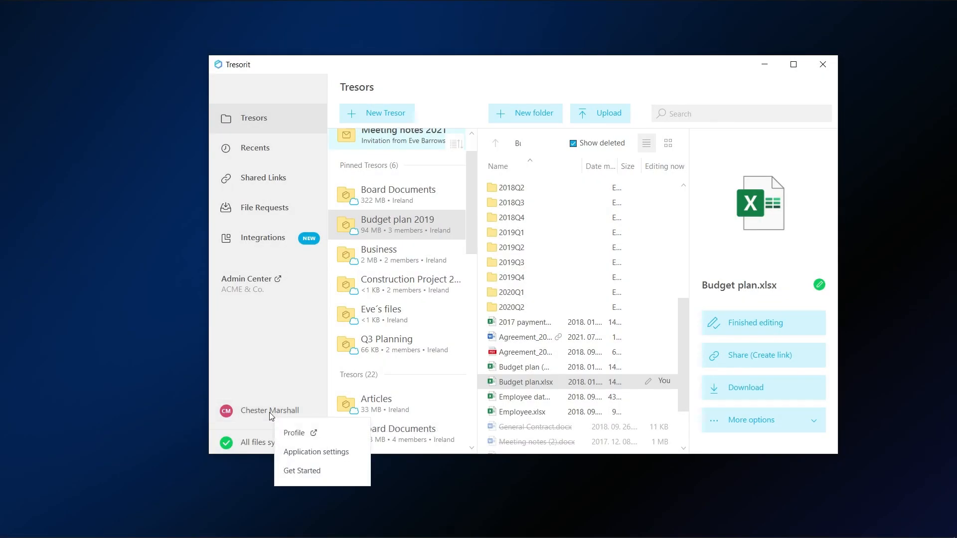
mouse_move(299, 461)
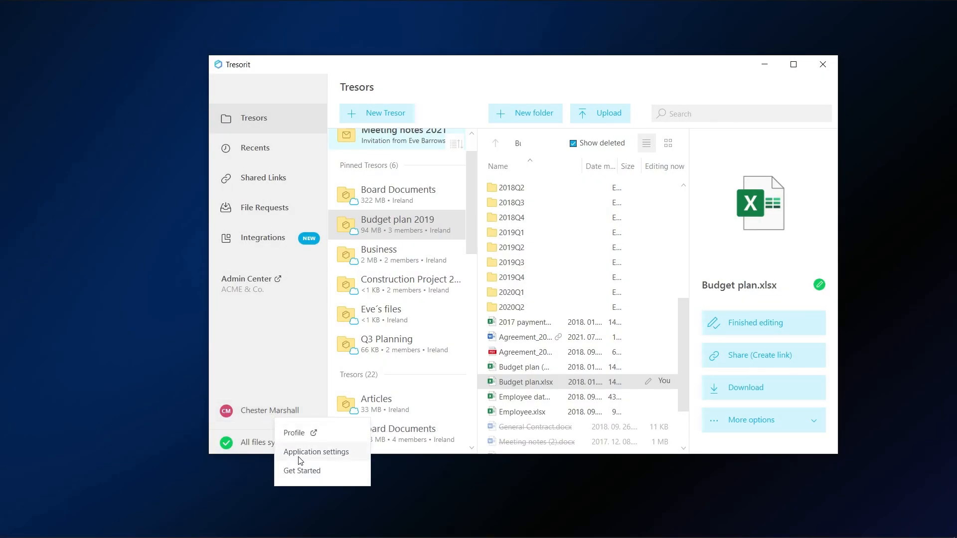
Step: View the application settings, including the Network proxy and bandwidth tab and the next tab
left_click(316, 452)
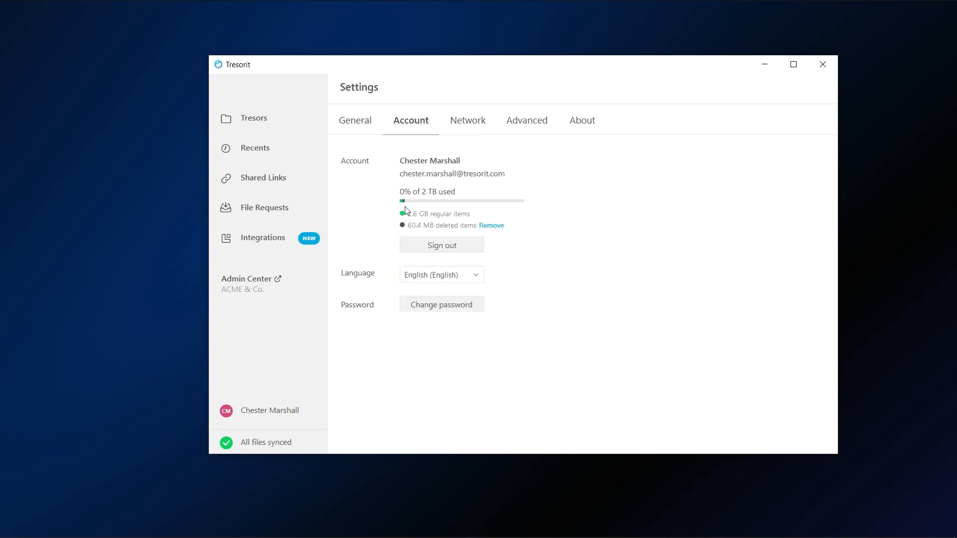
mouse_move(440, 158)
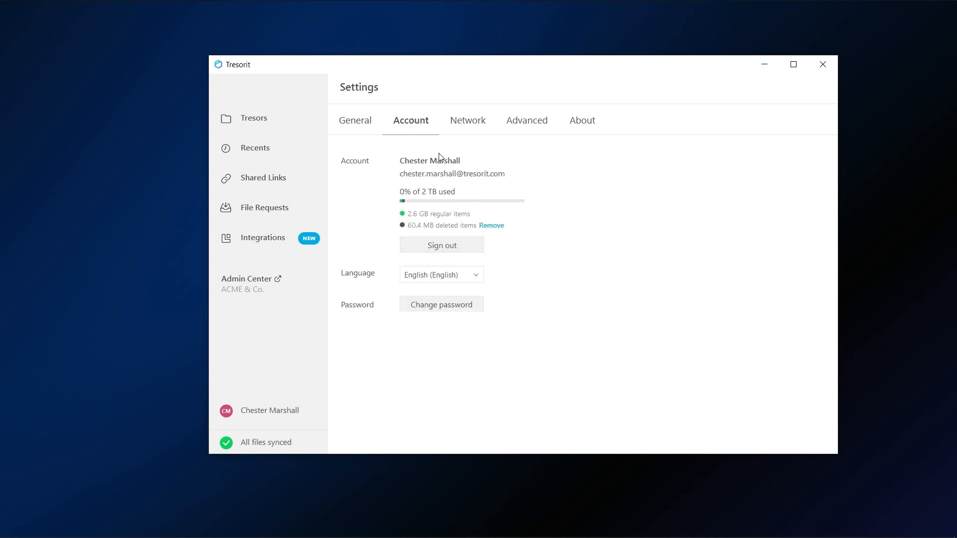
left_click(467, 120)
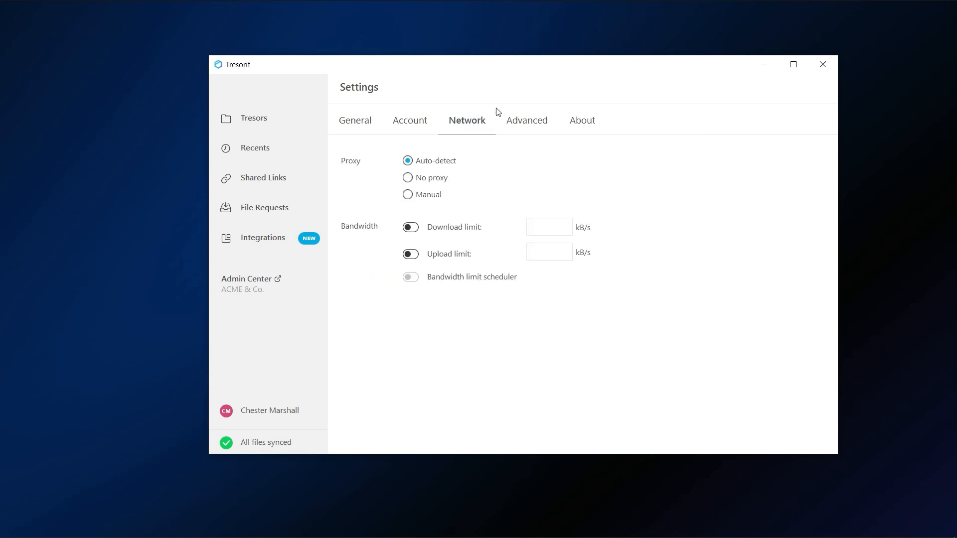
left_click(527, 121)
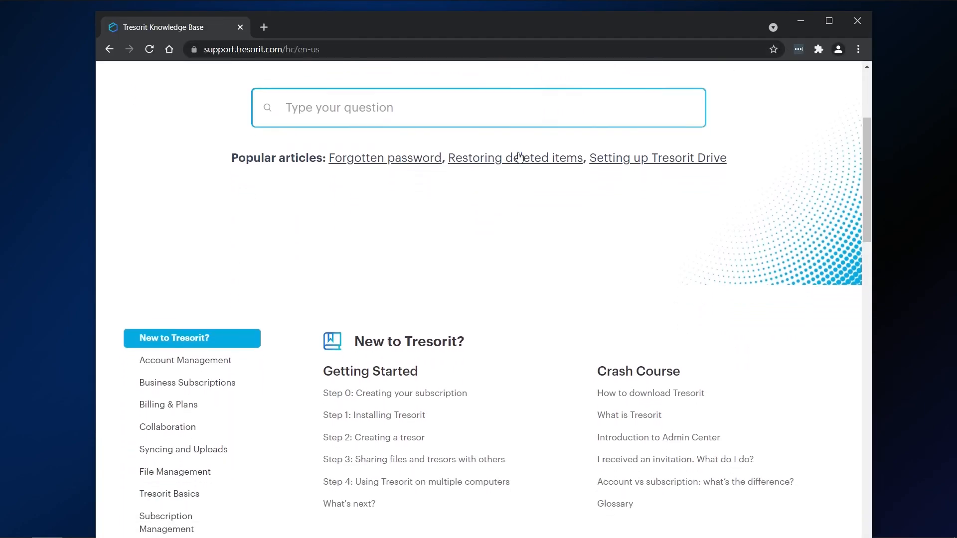
Step: Search the Knowledge Base for 'file request' and open the 'What is a file request?' article
scroll("down", 3)
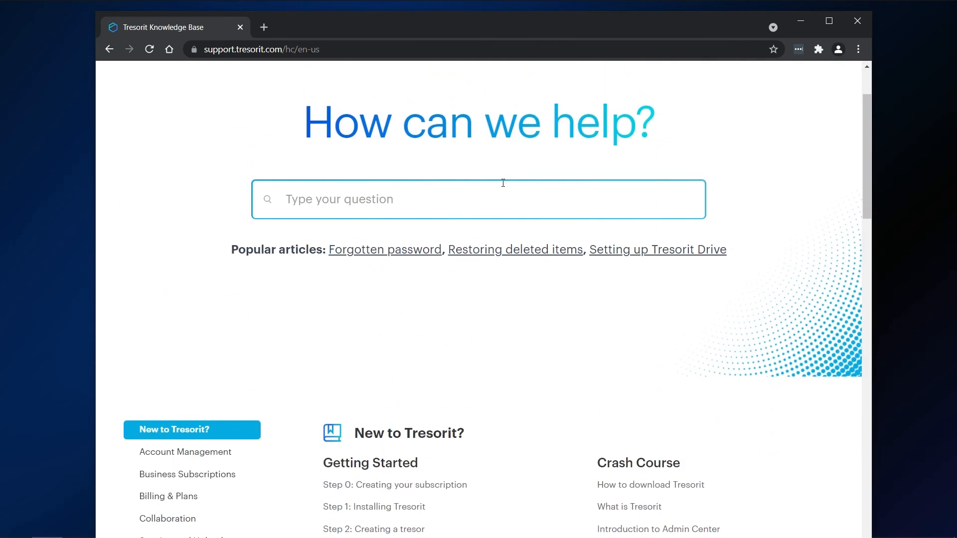
type("file re")
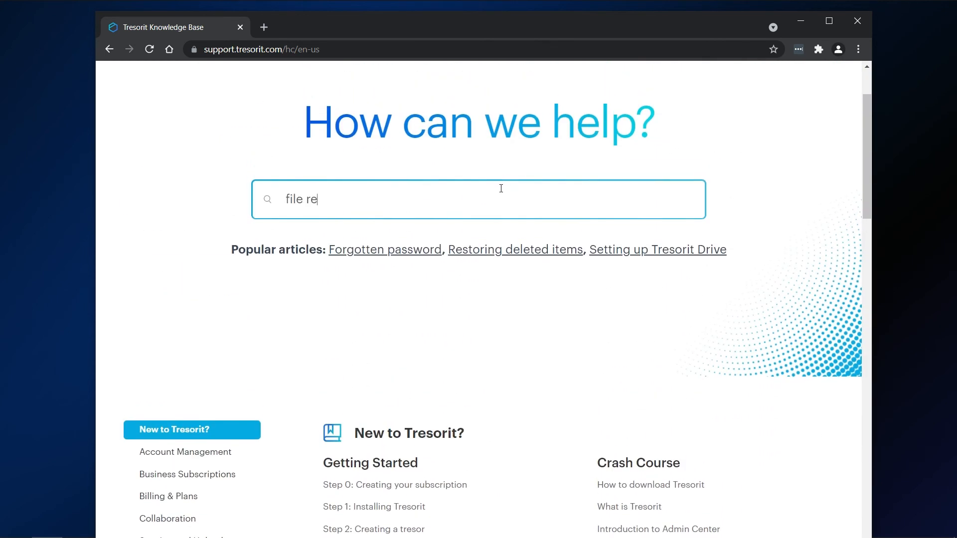
type("quest")
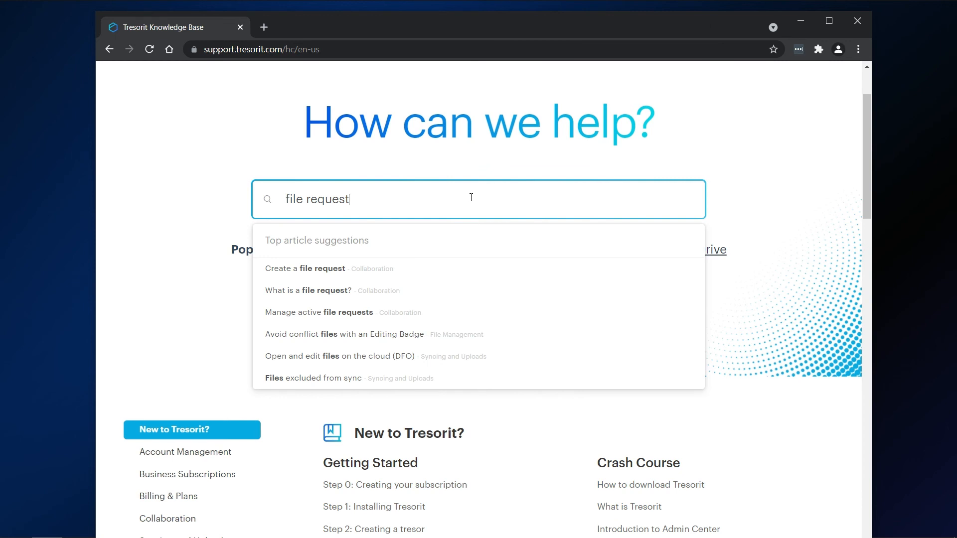
left_click(307, 291)
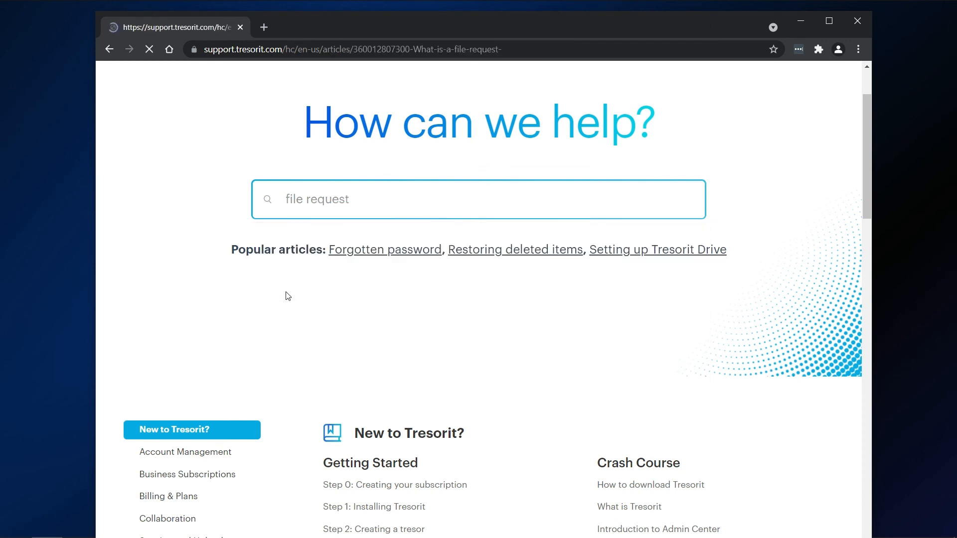